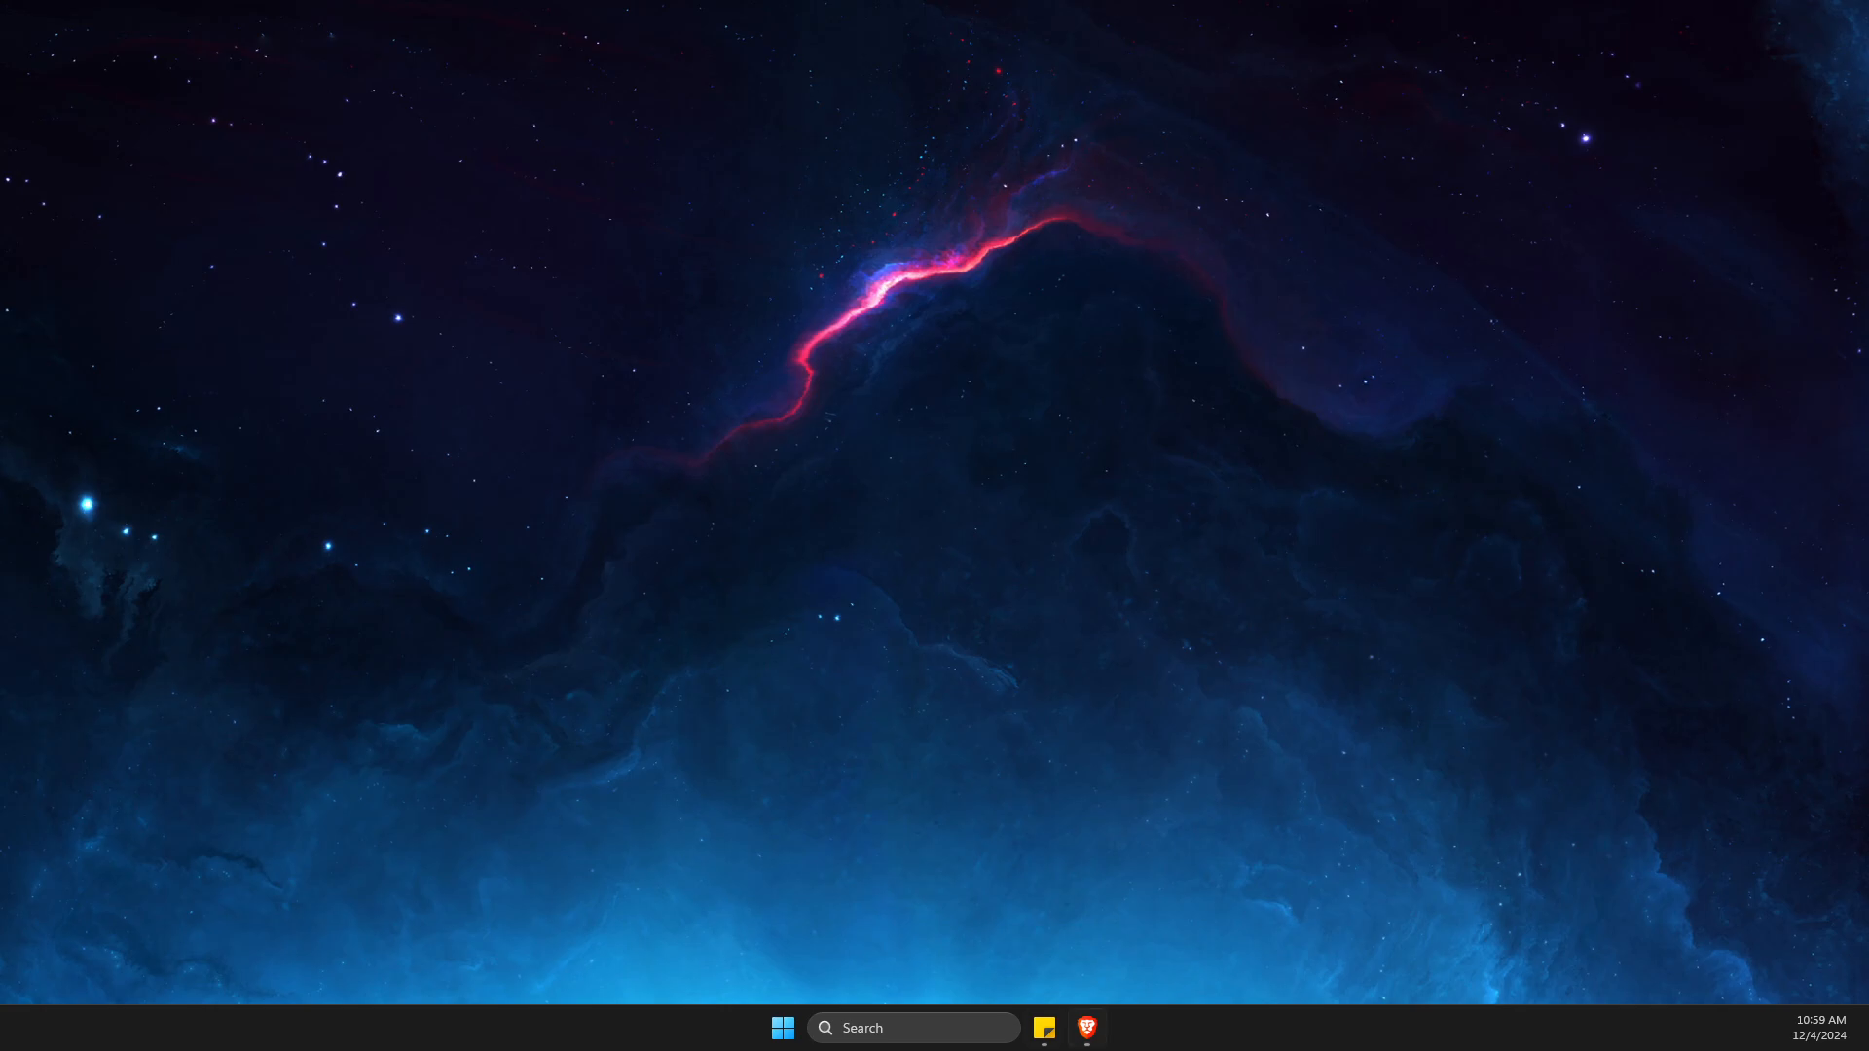
Step: From the 'intel audio drivers' results, open Intel's Realtek High Definition Audio Driver for Legacy NUC page
click(1087, 1028)
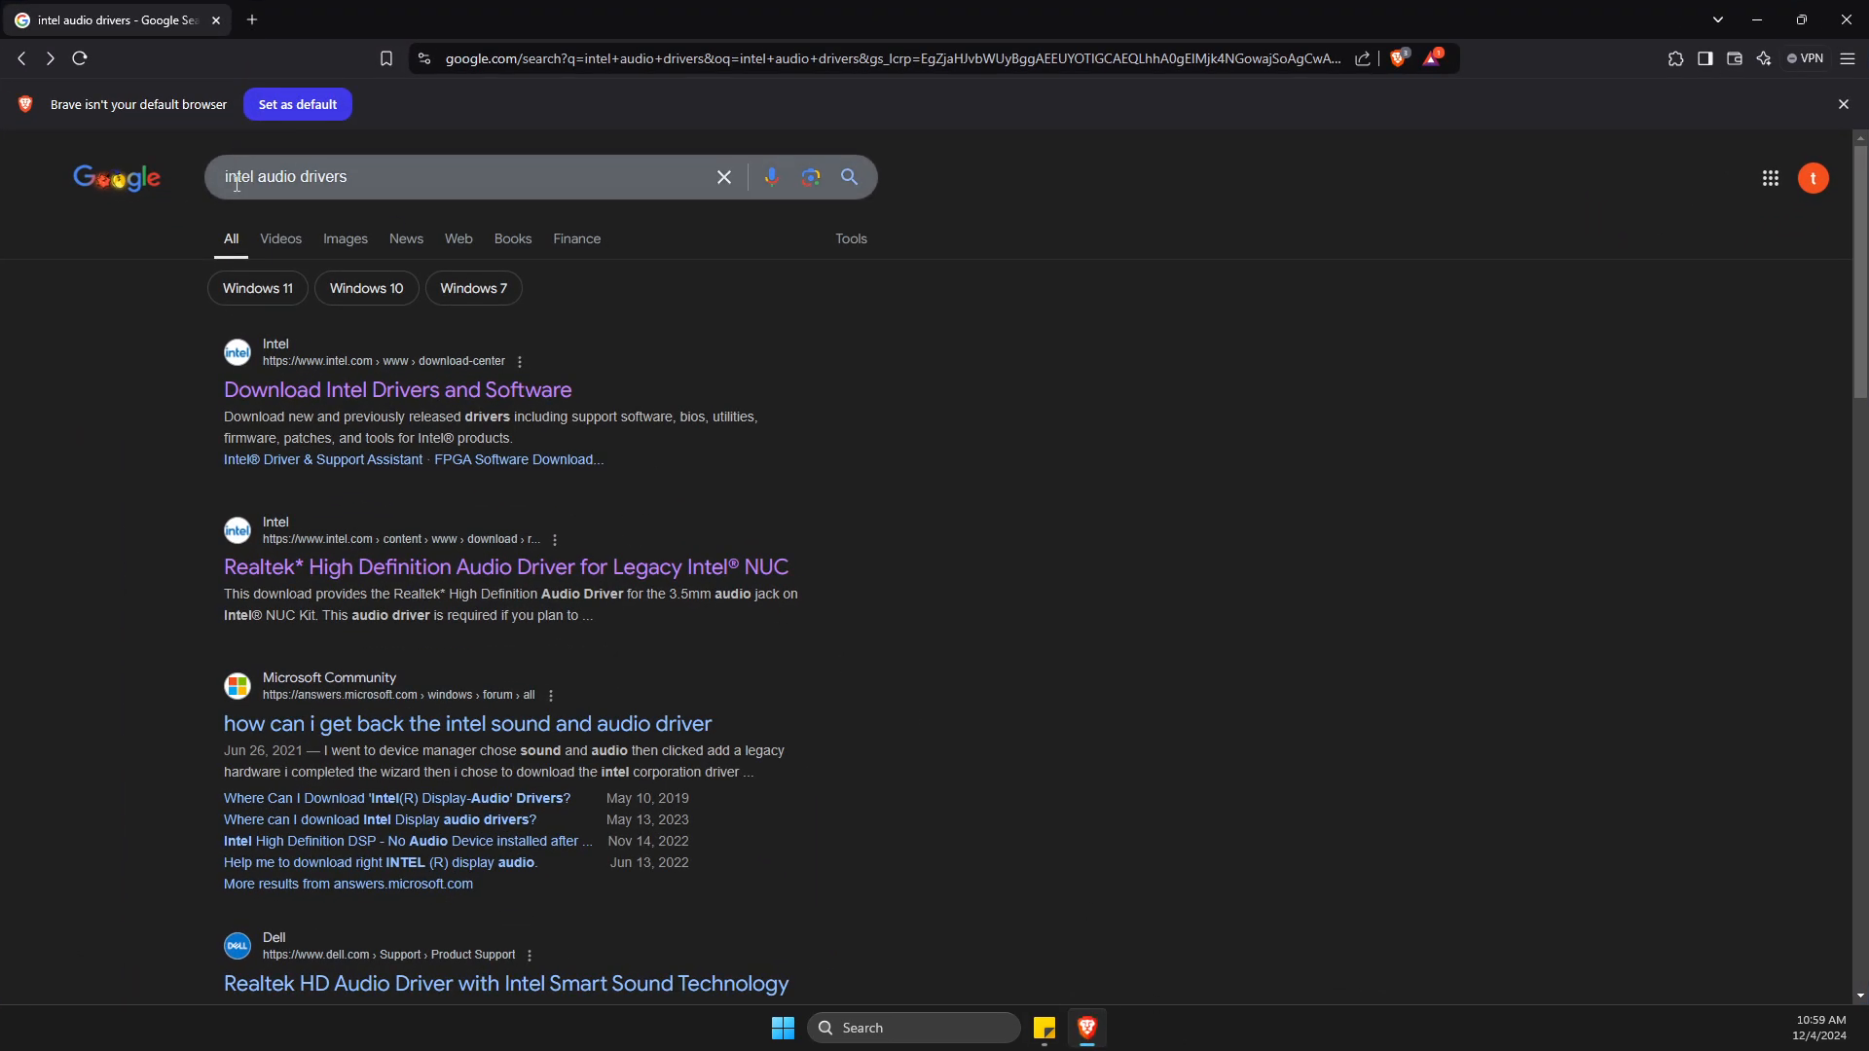
scroll(down, 3)
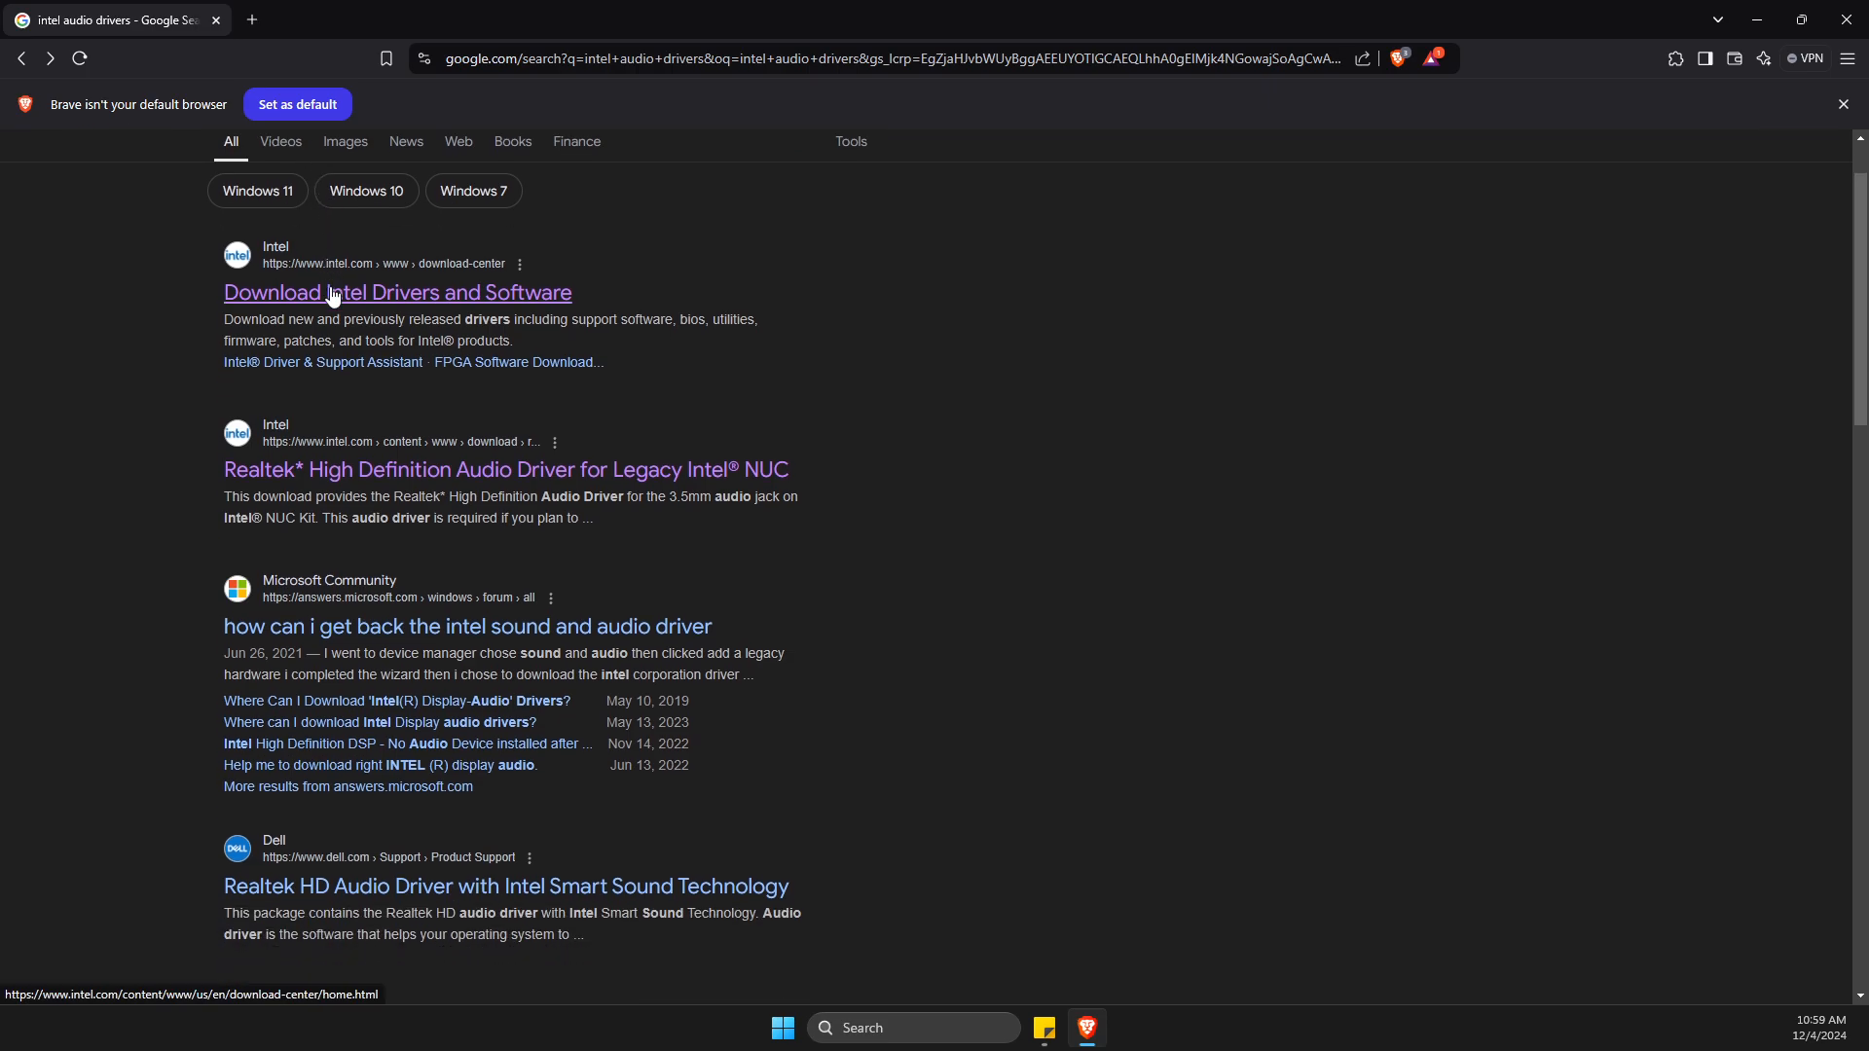
mouse_move(307, 469)
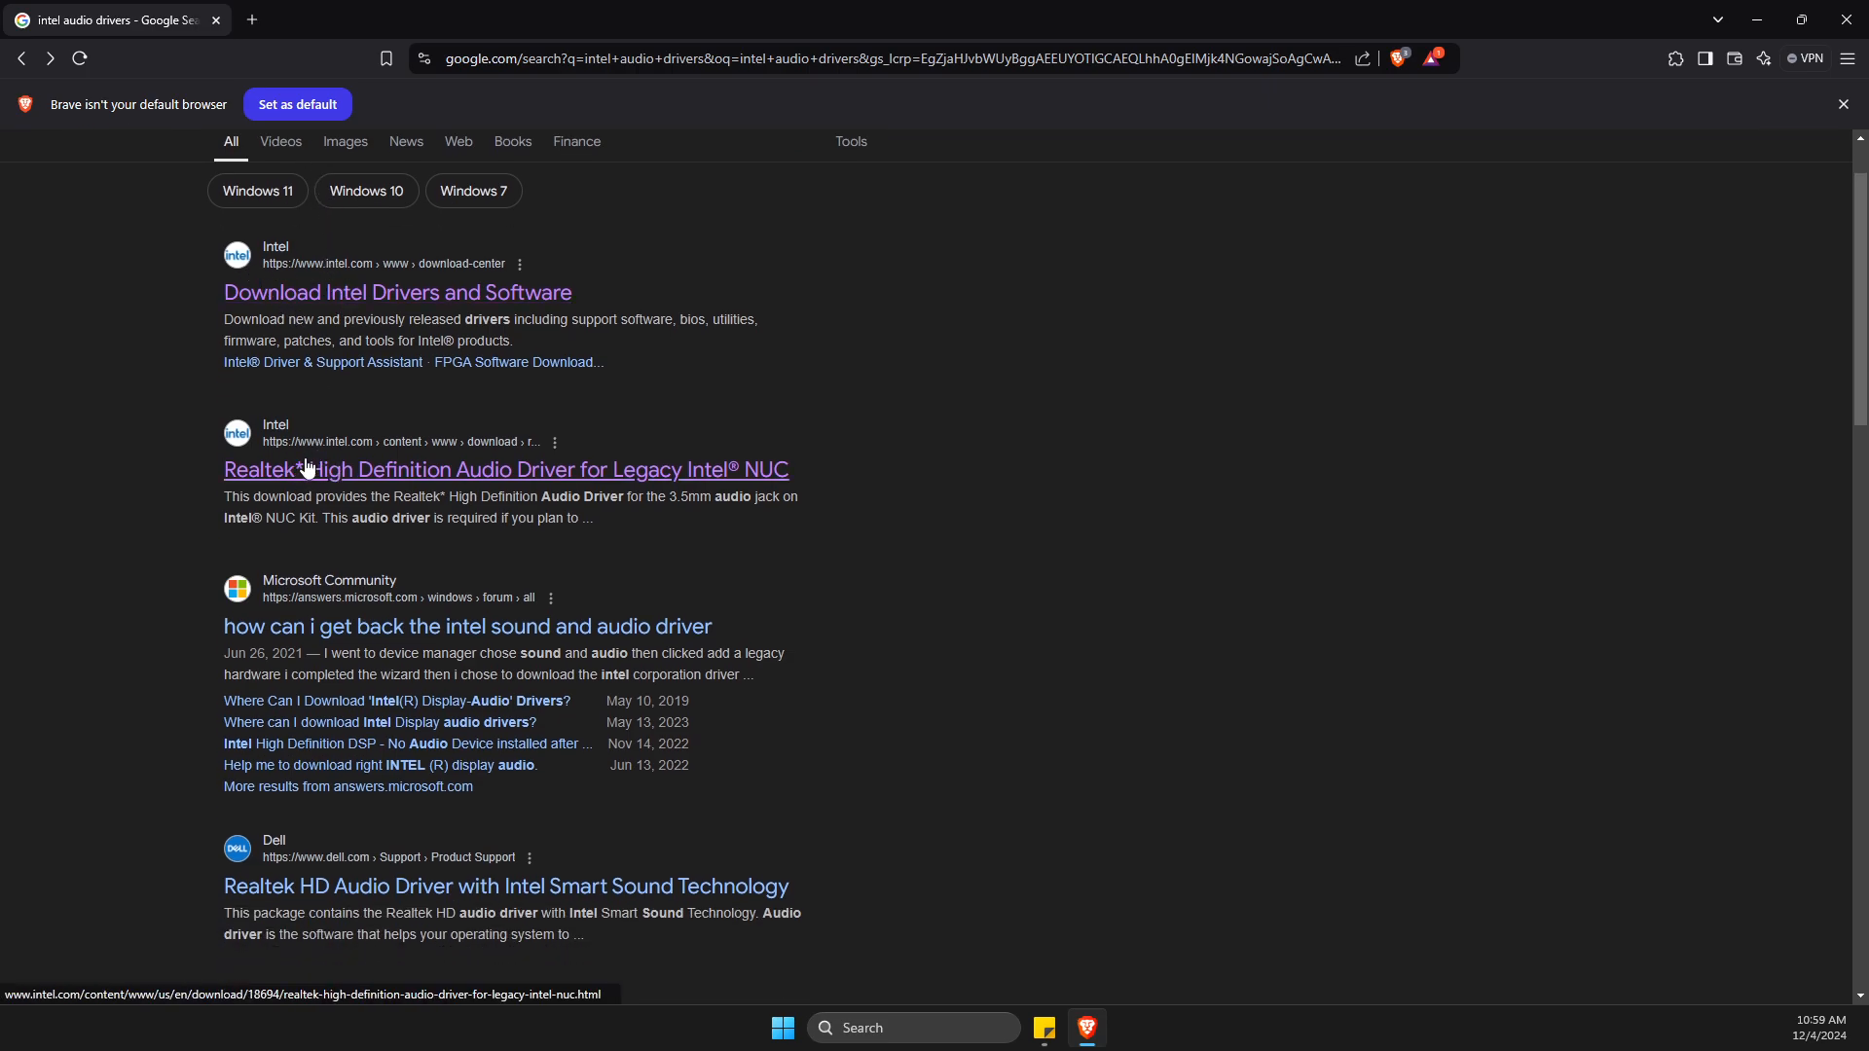
mouse_move(349, 487)
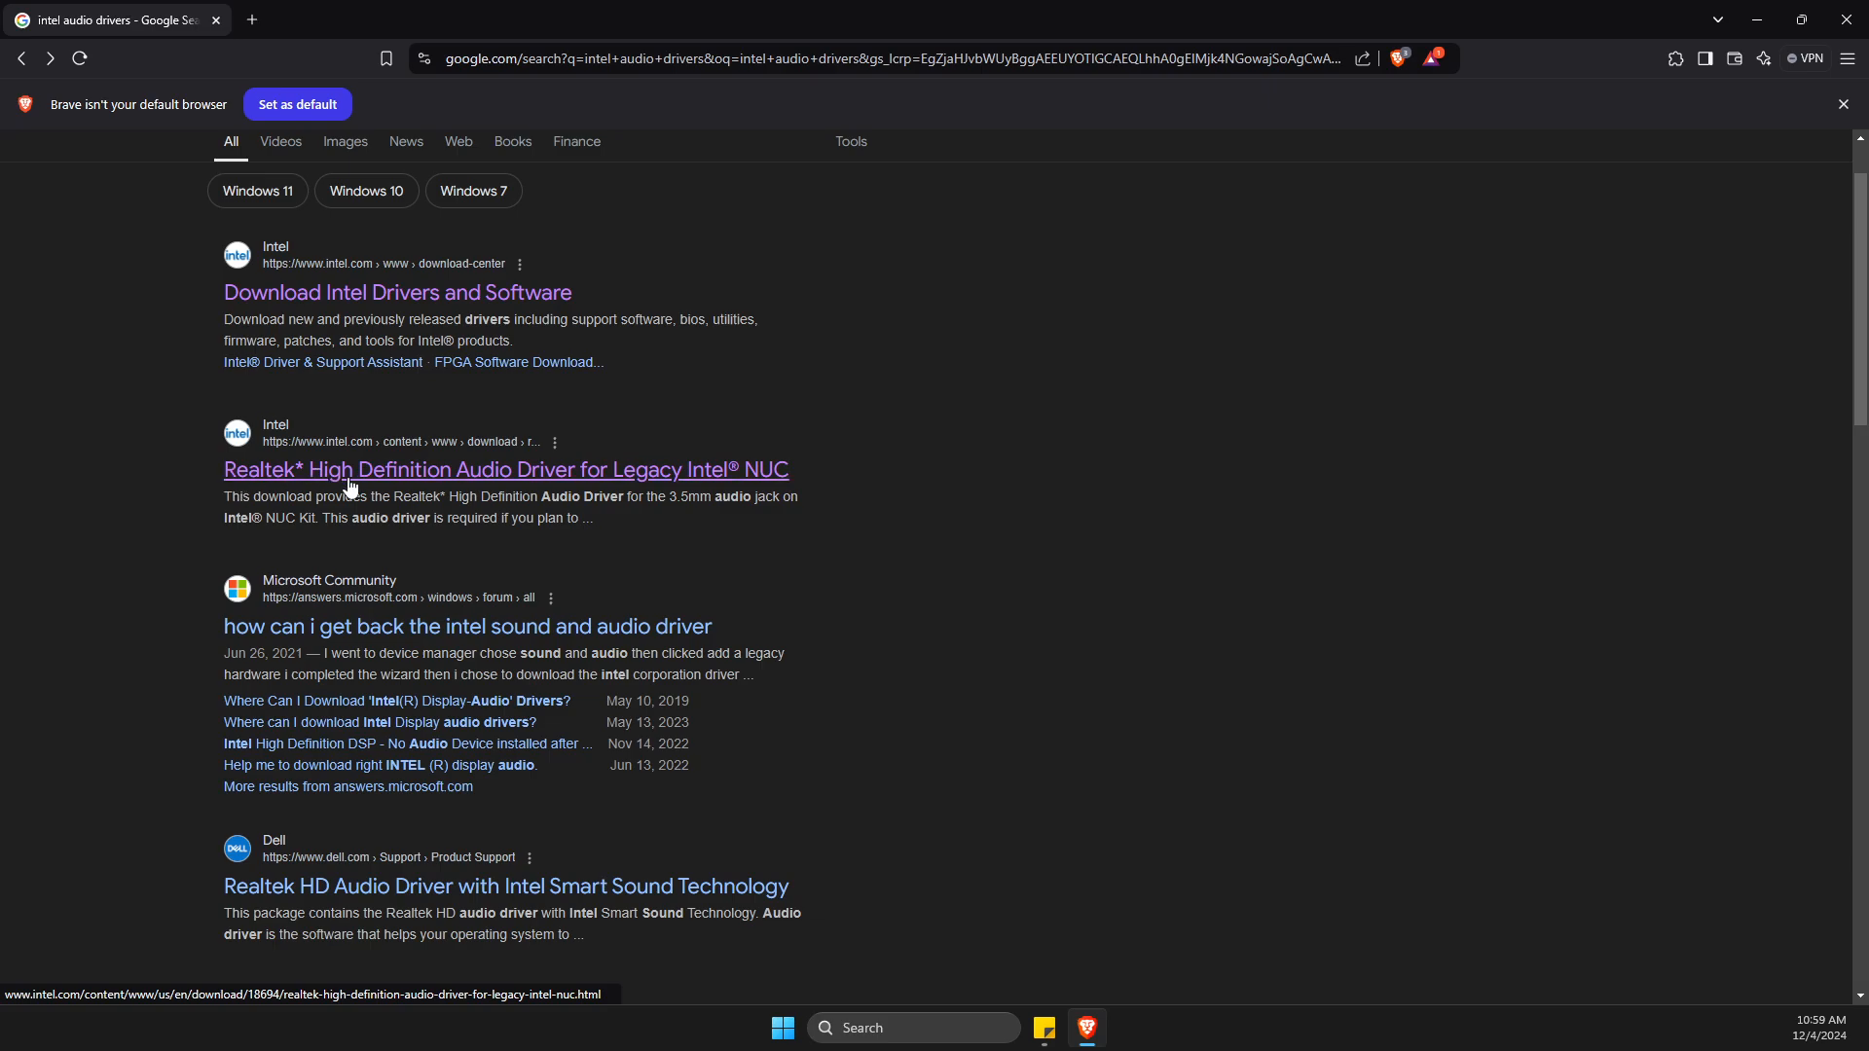
mouse_move(595, 492)
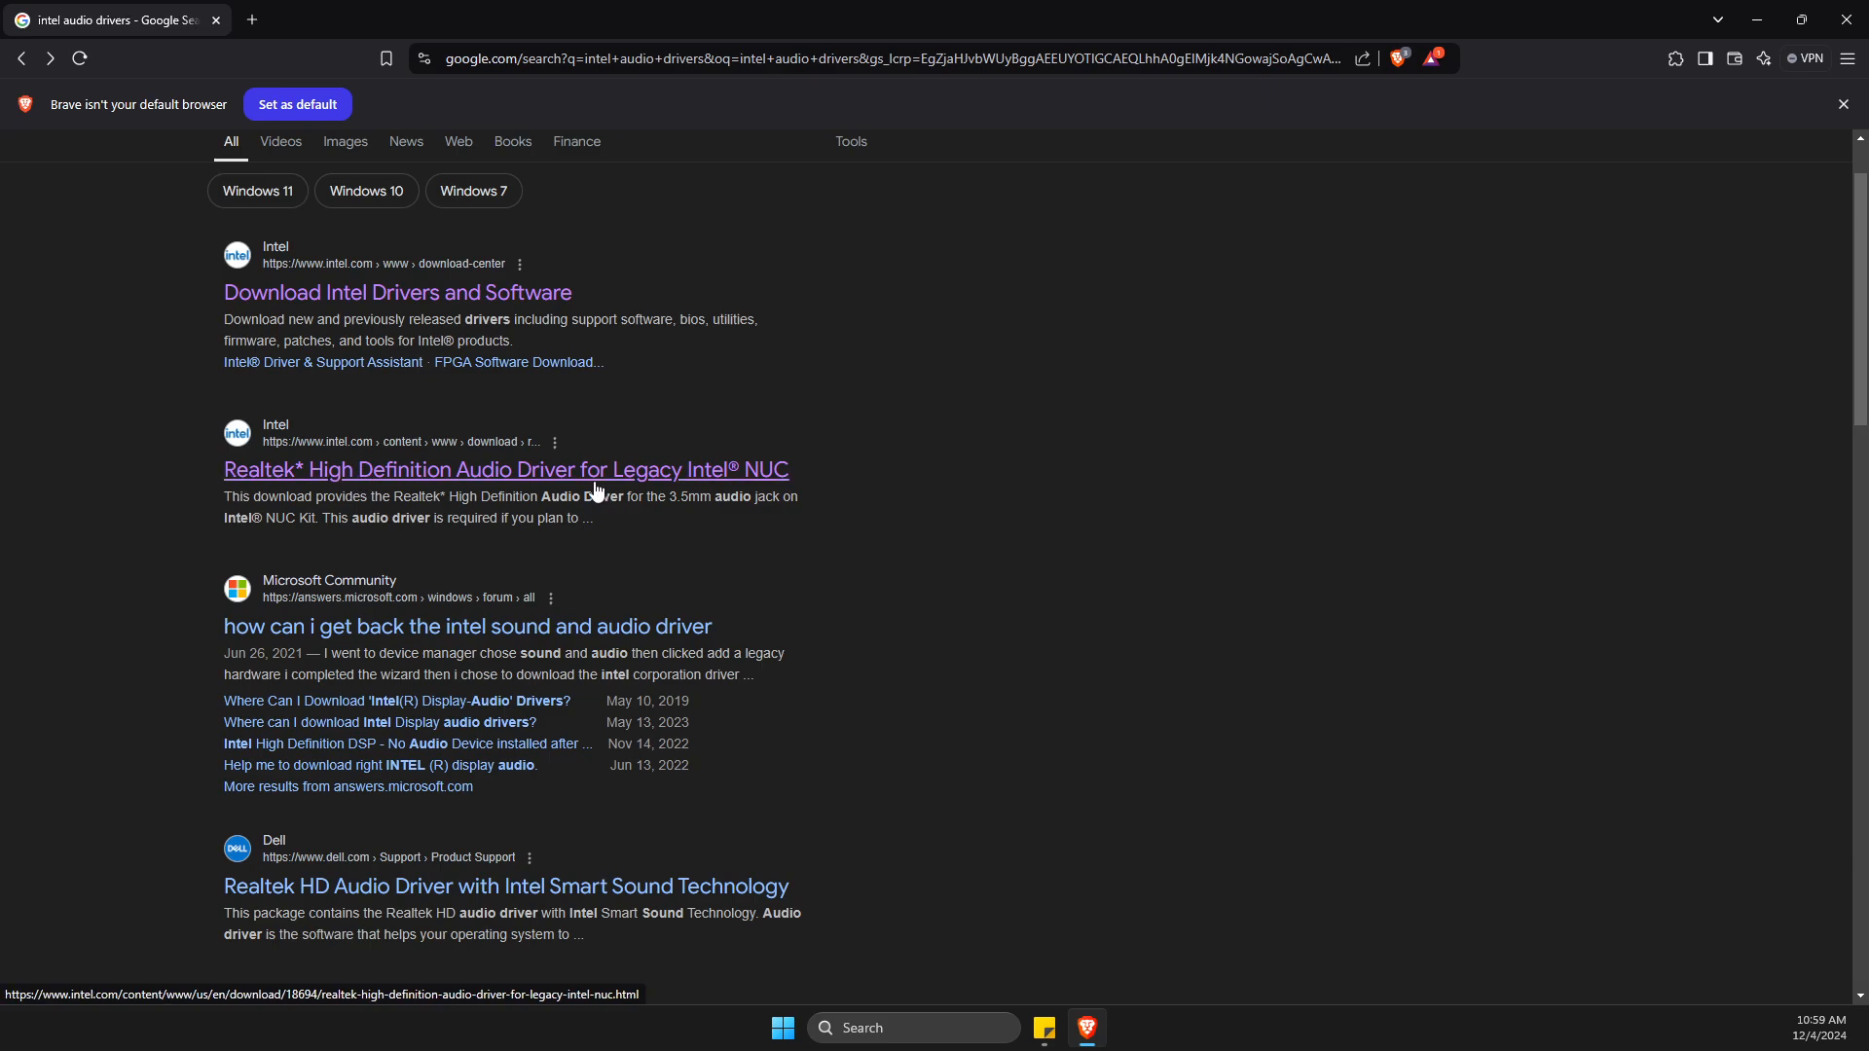
click(504, 469)
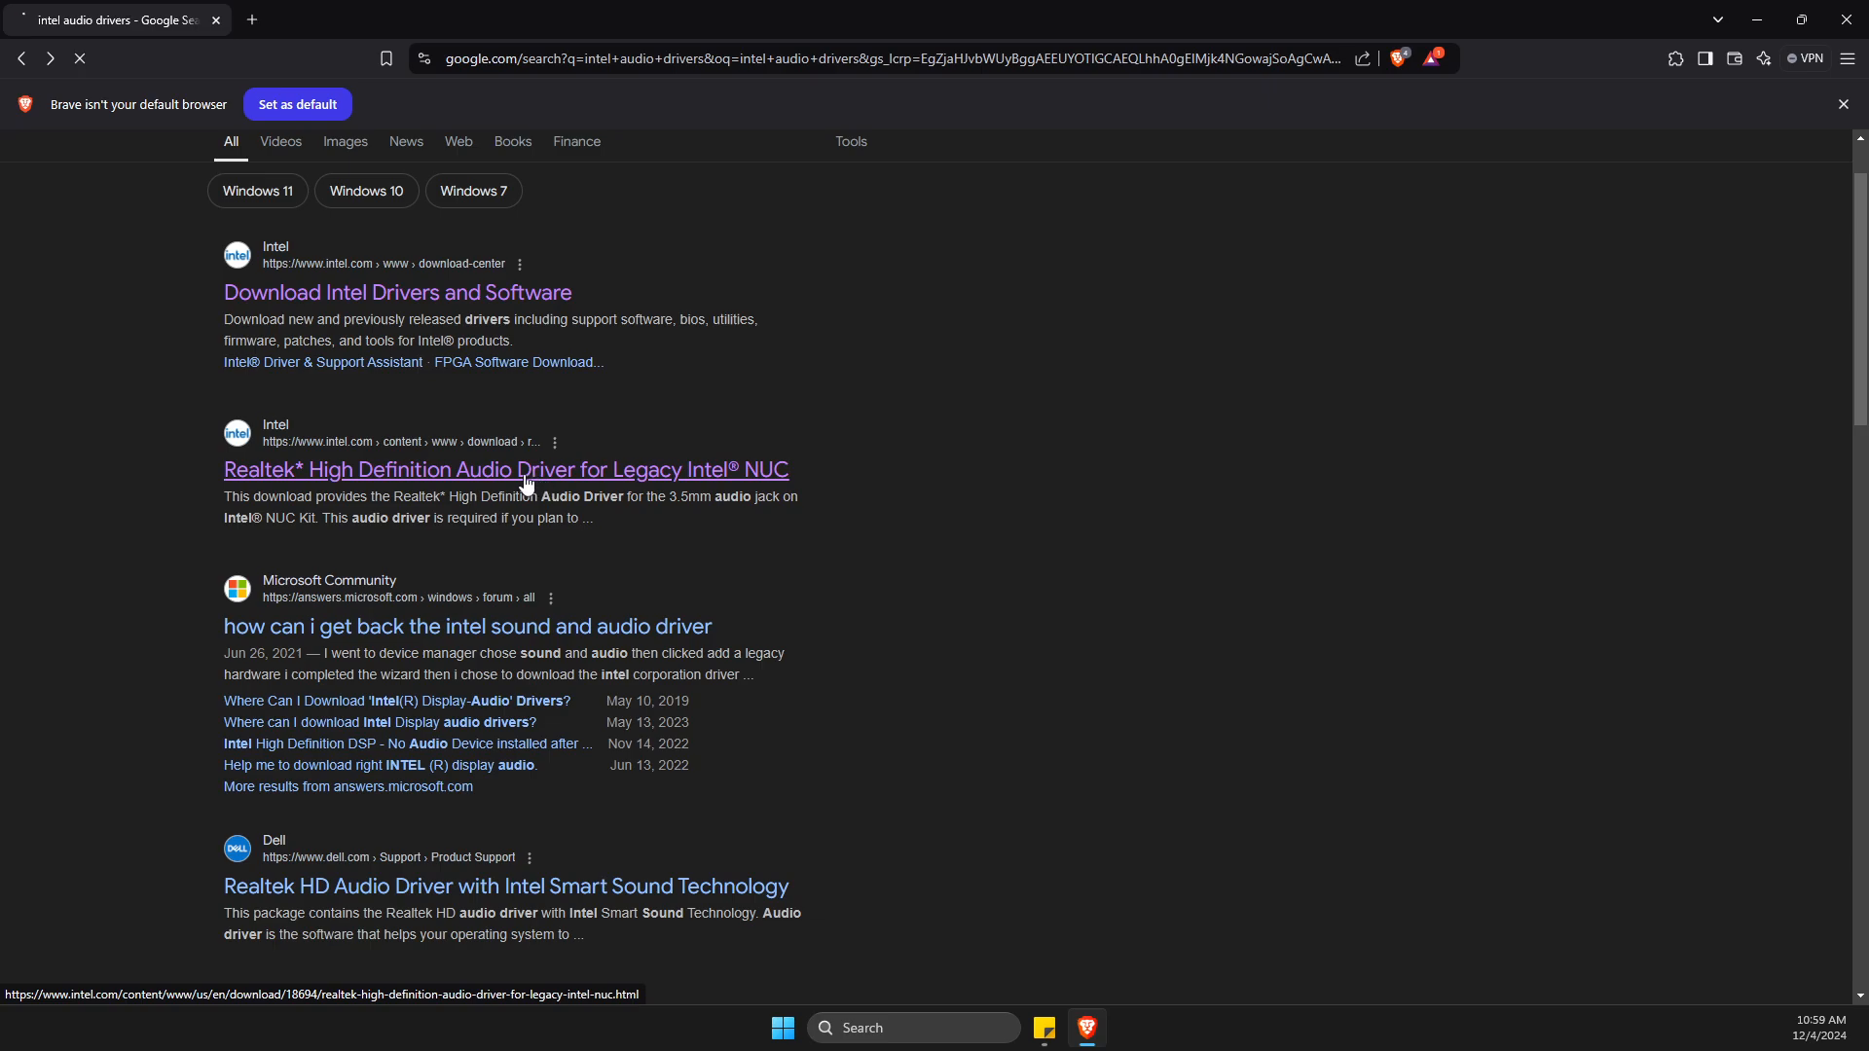
Step: Save audio_win10_6.0.1.7982.zip to Downloads and verify the 362 MB download shows Done
click(504, 469)
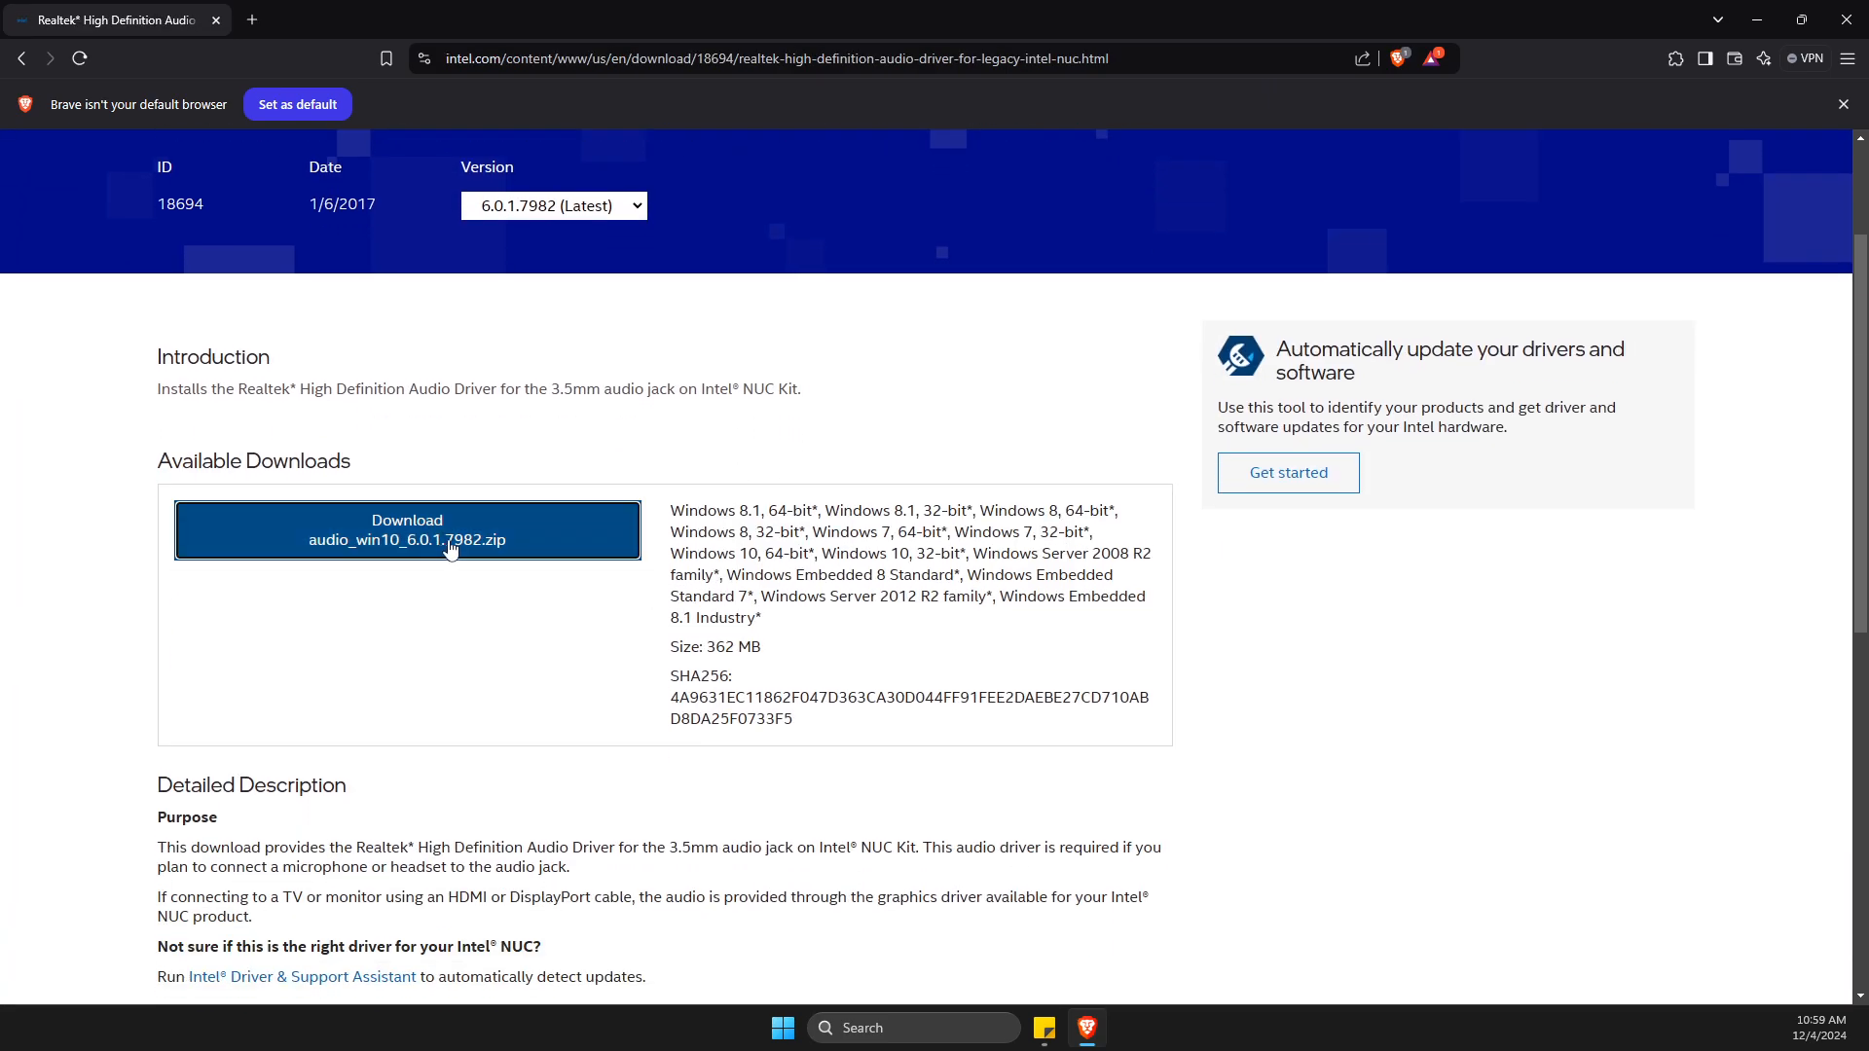
click(407, 530)
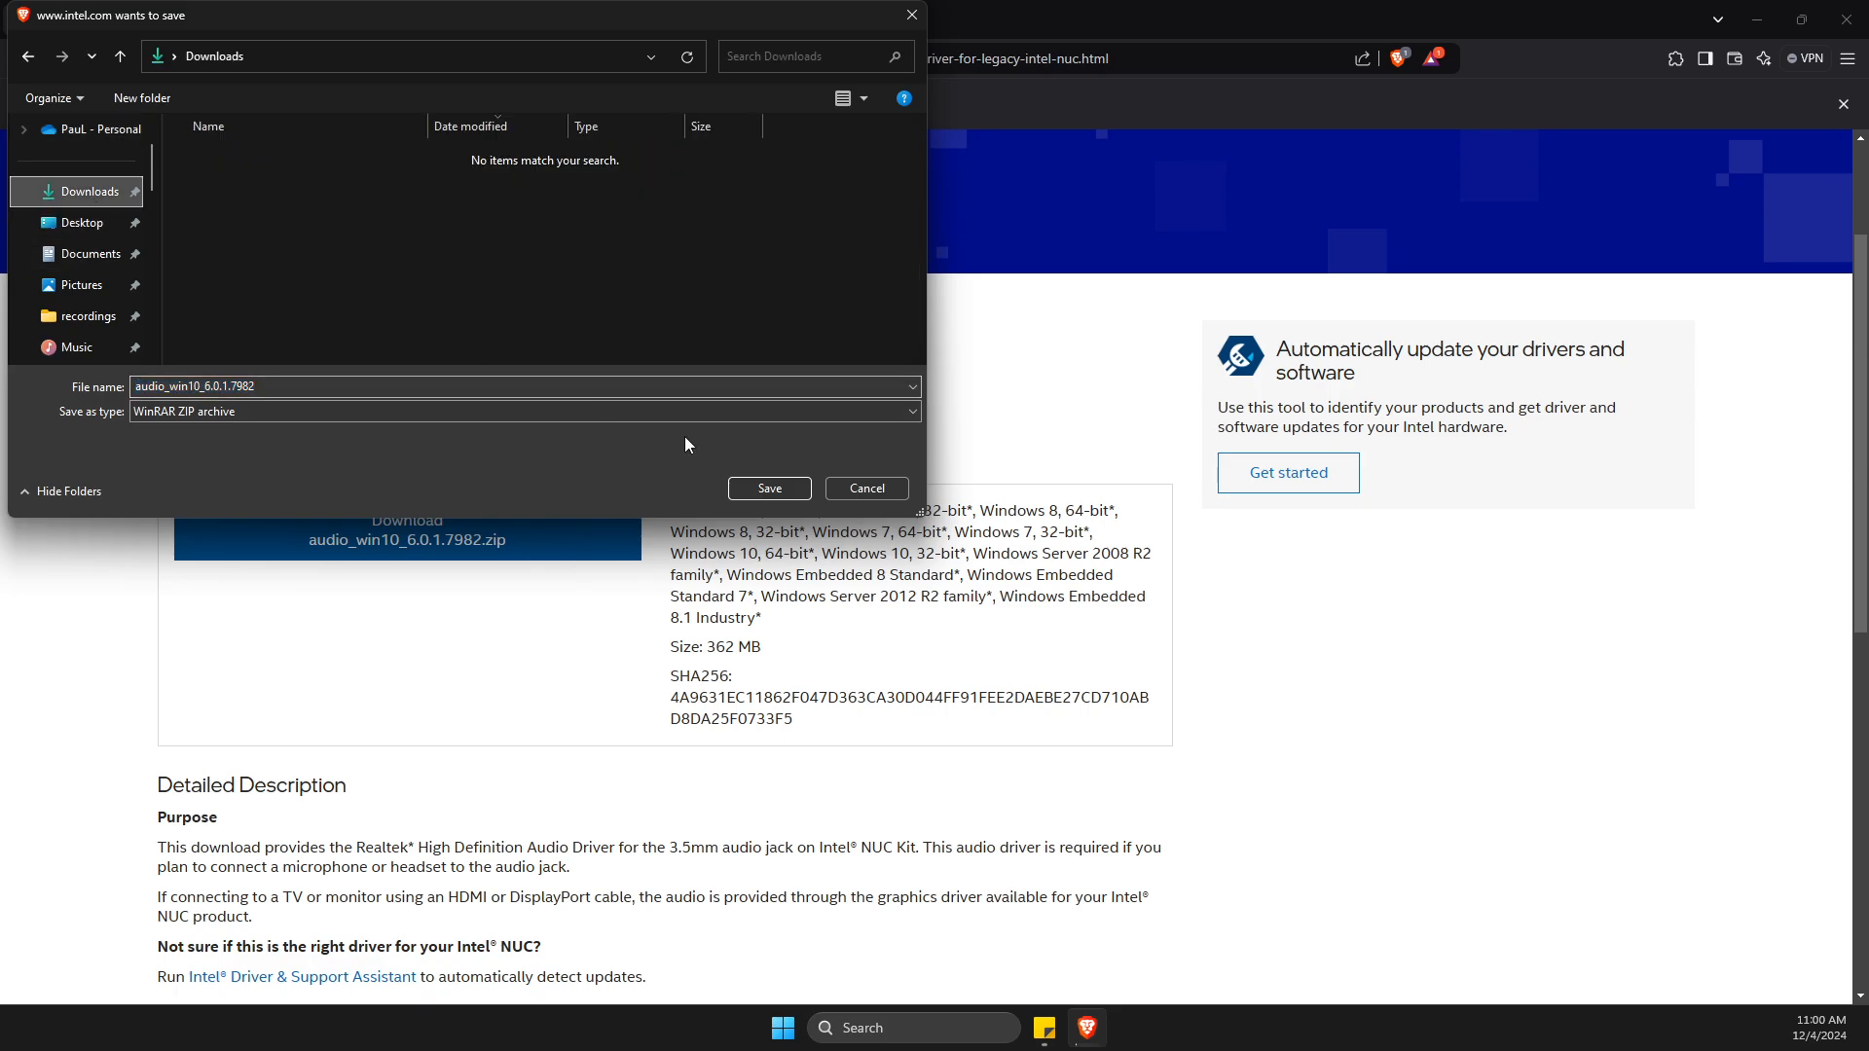
click(769, 487)
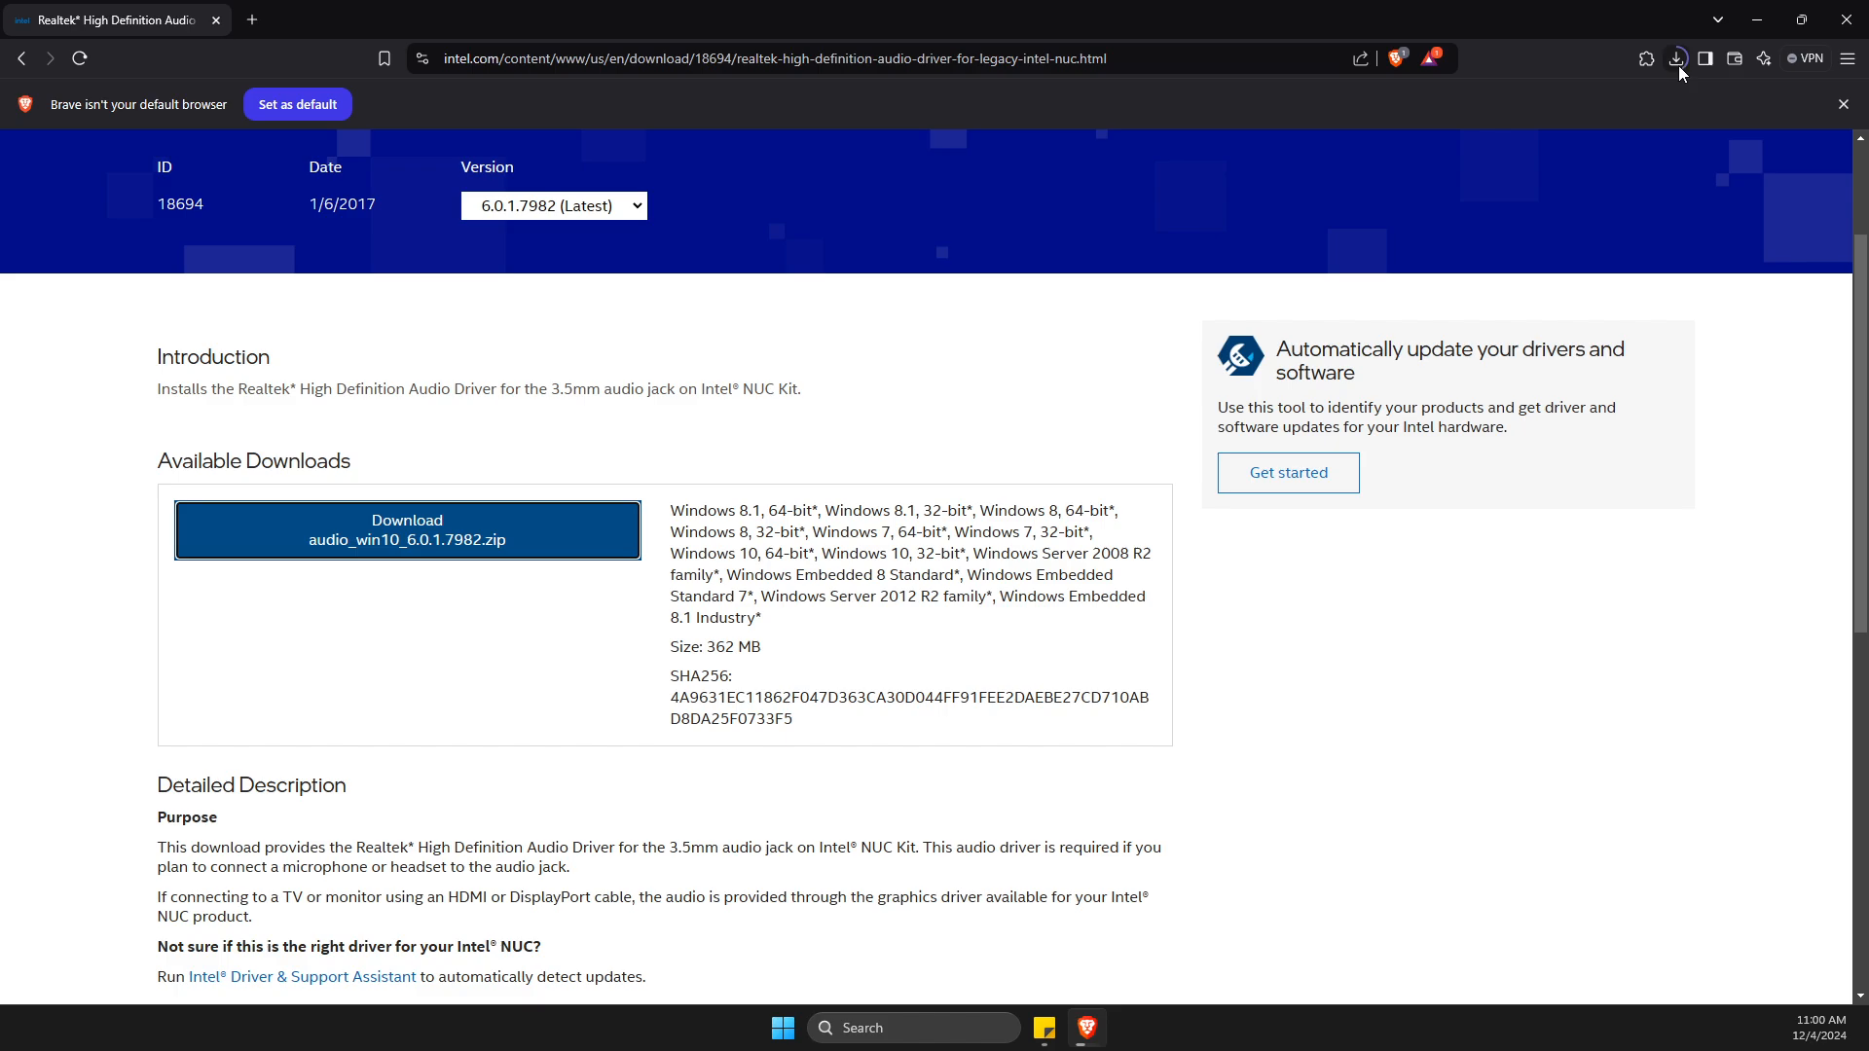
mouse_move(1627, 136)
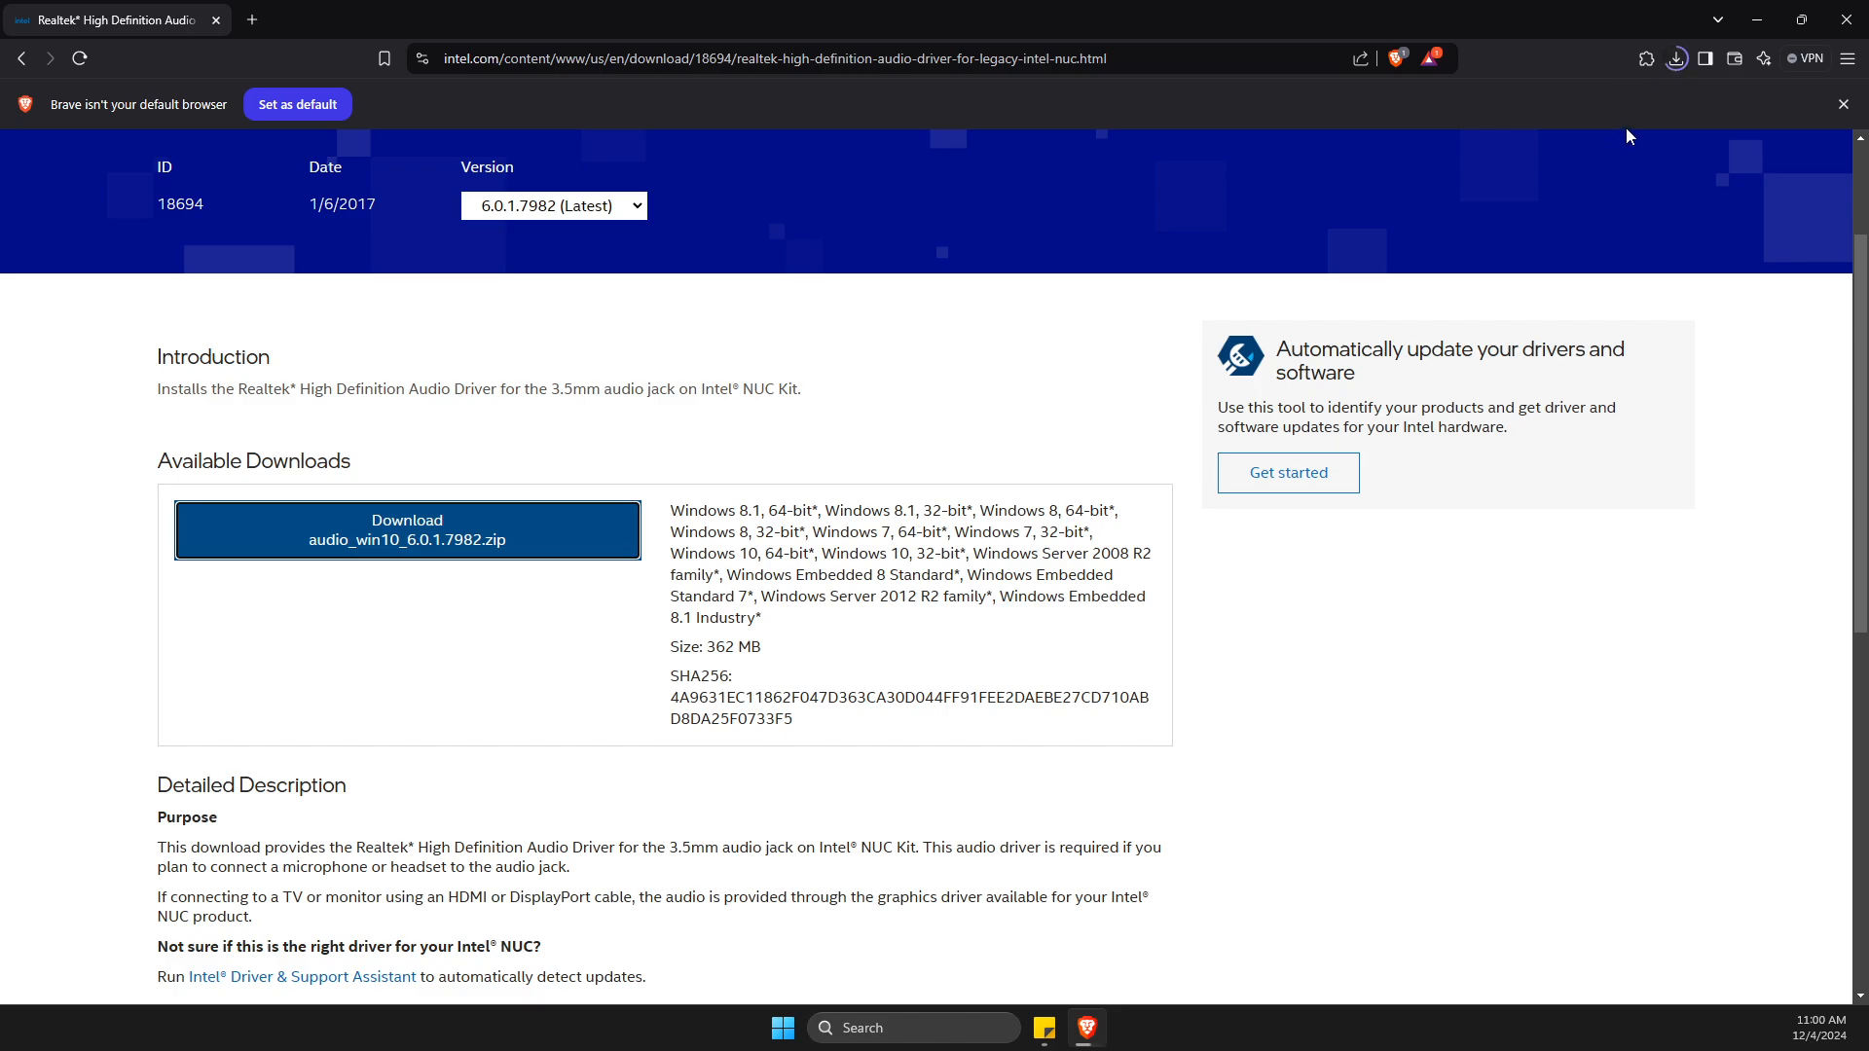
mouse_move(1669, 95)
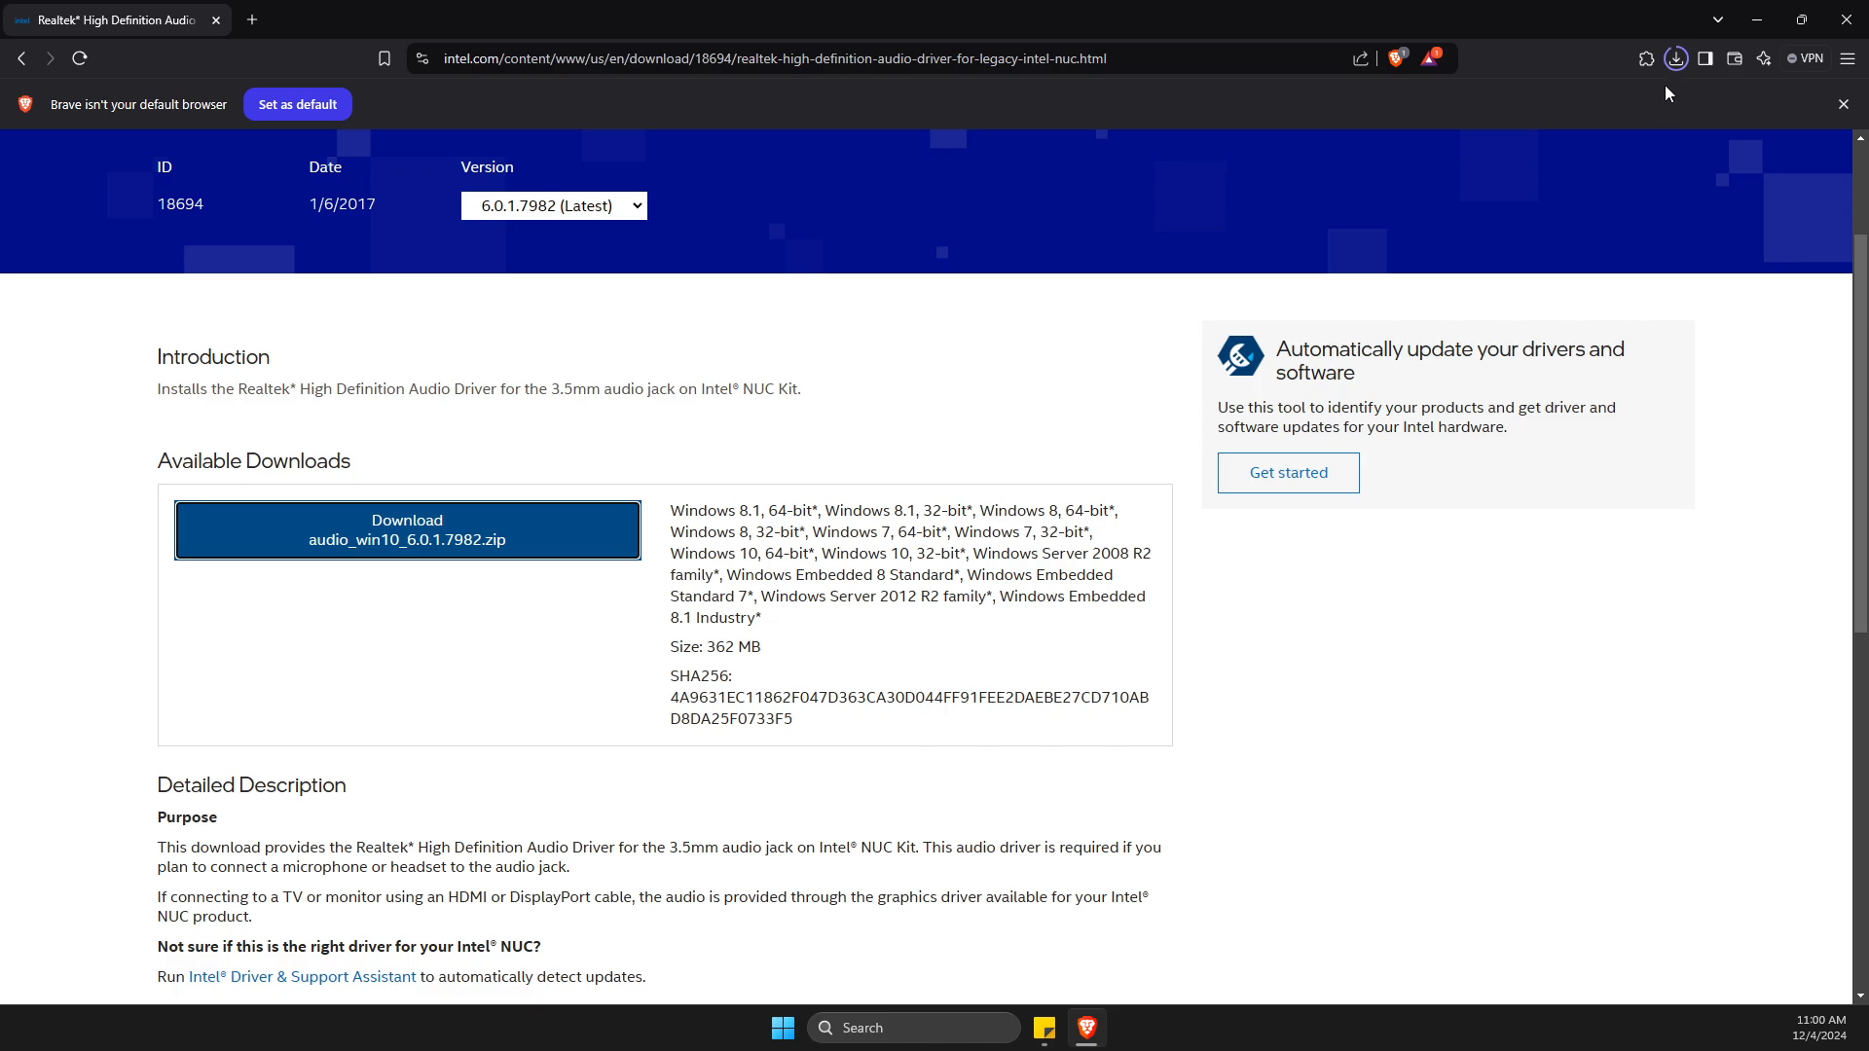
mouse_move(1695, 67)
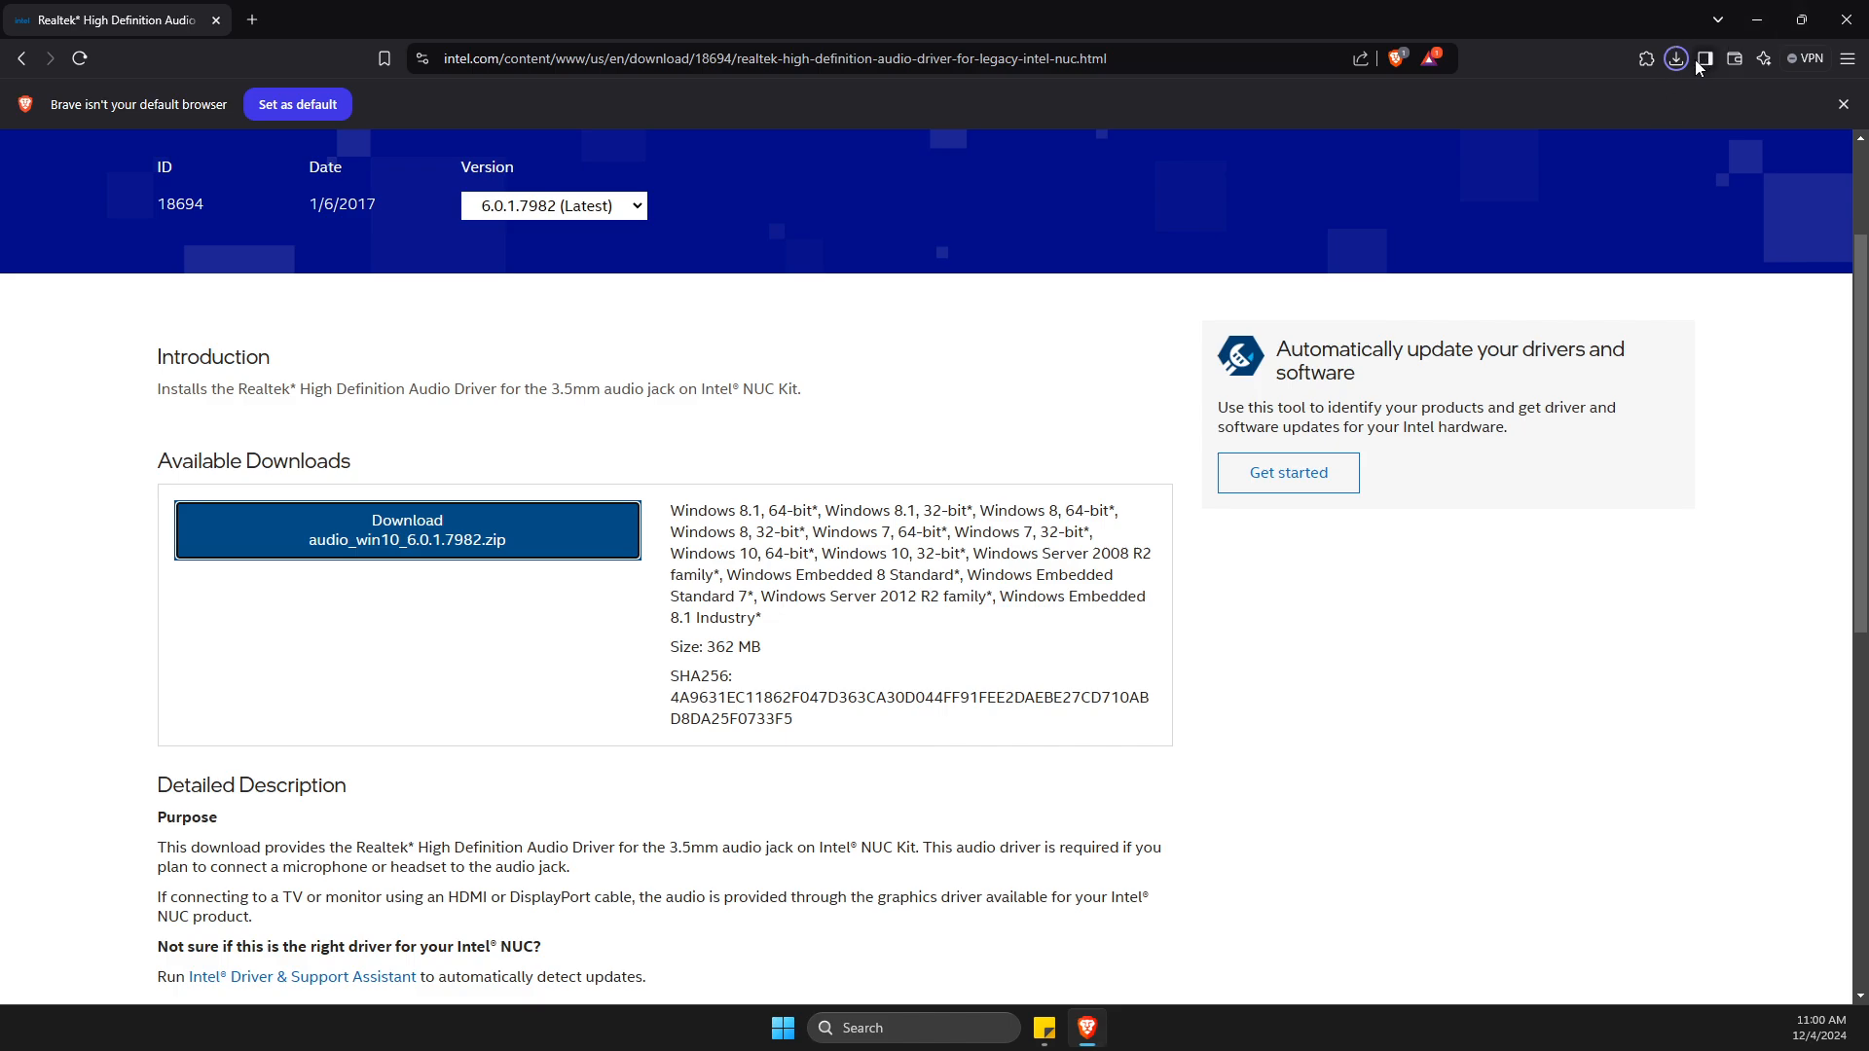
mouse_move(1680, 78)
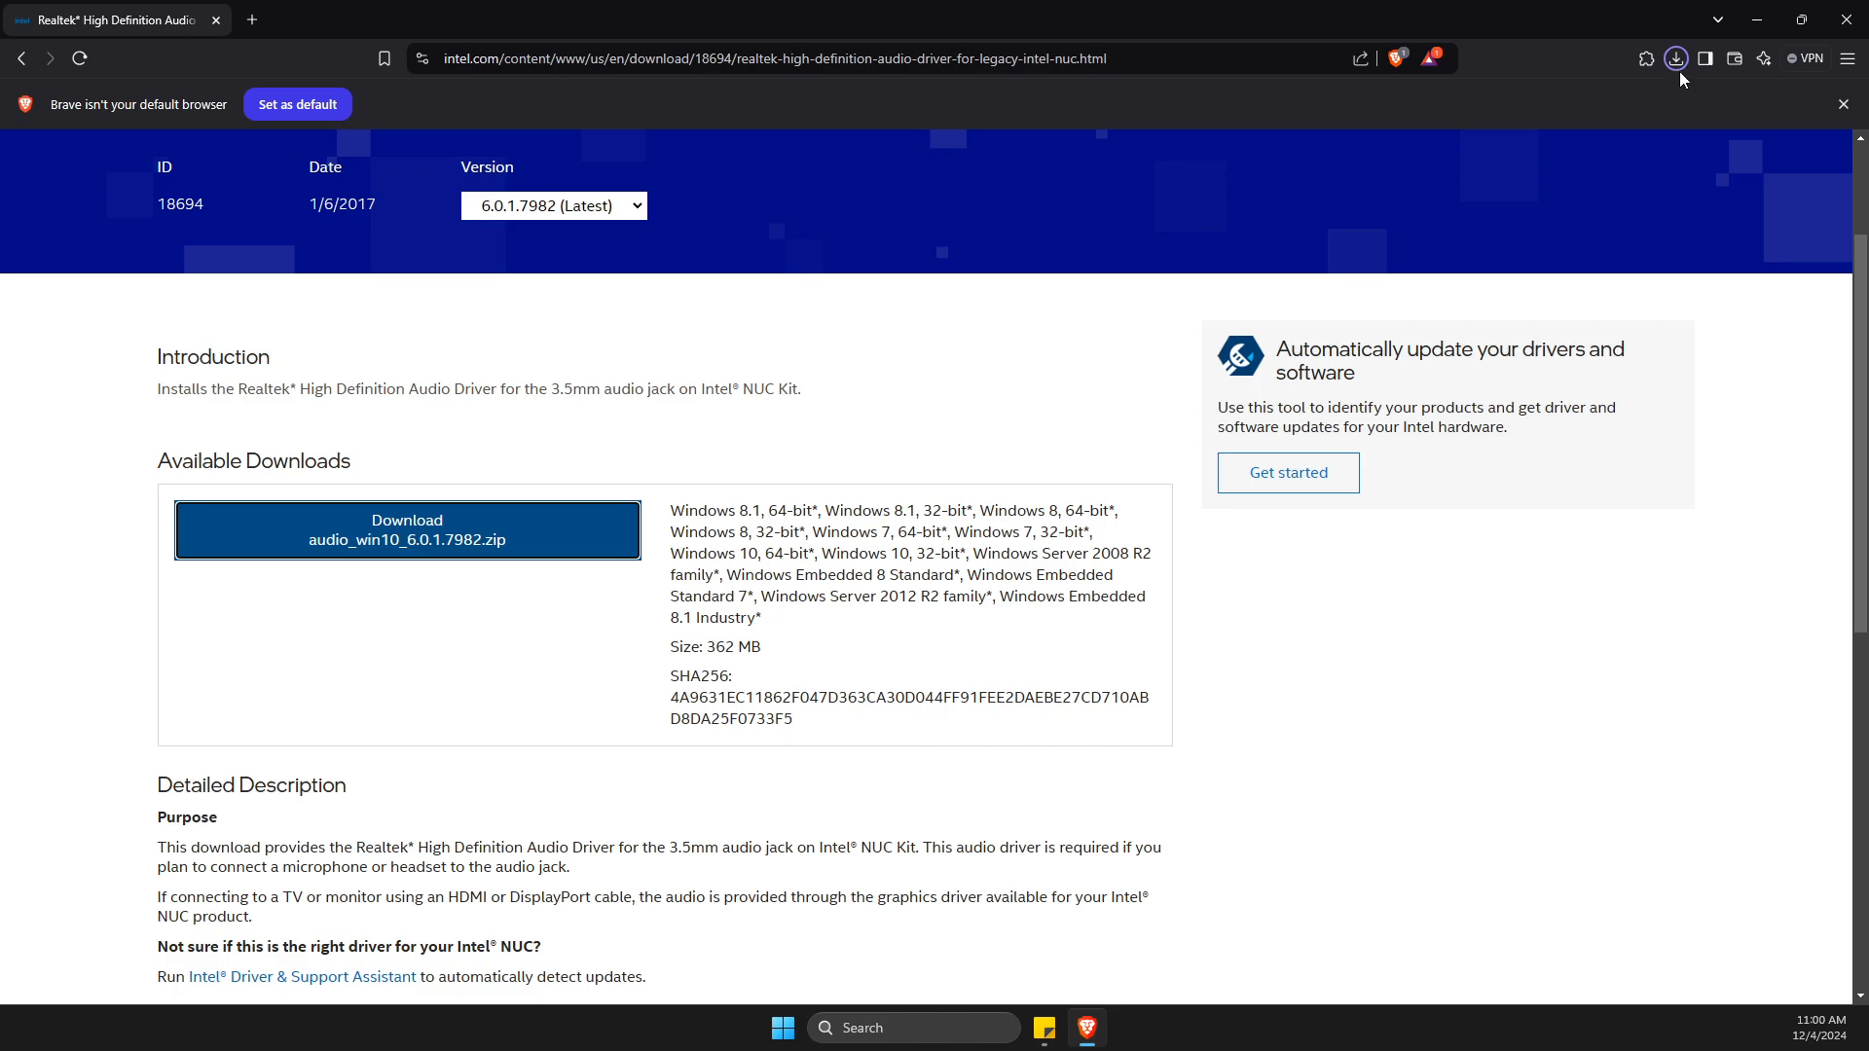
click(1676, 56)
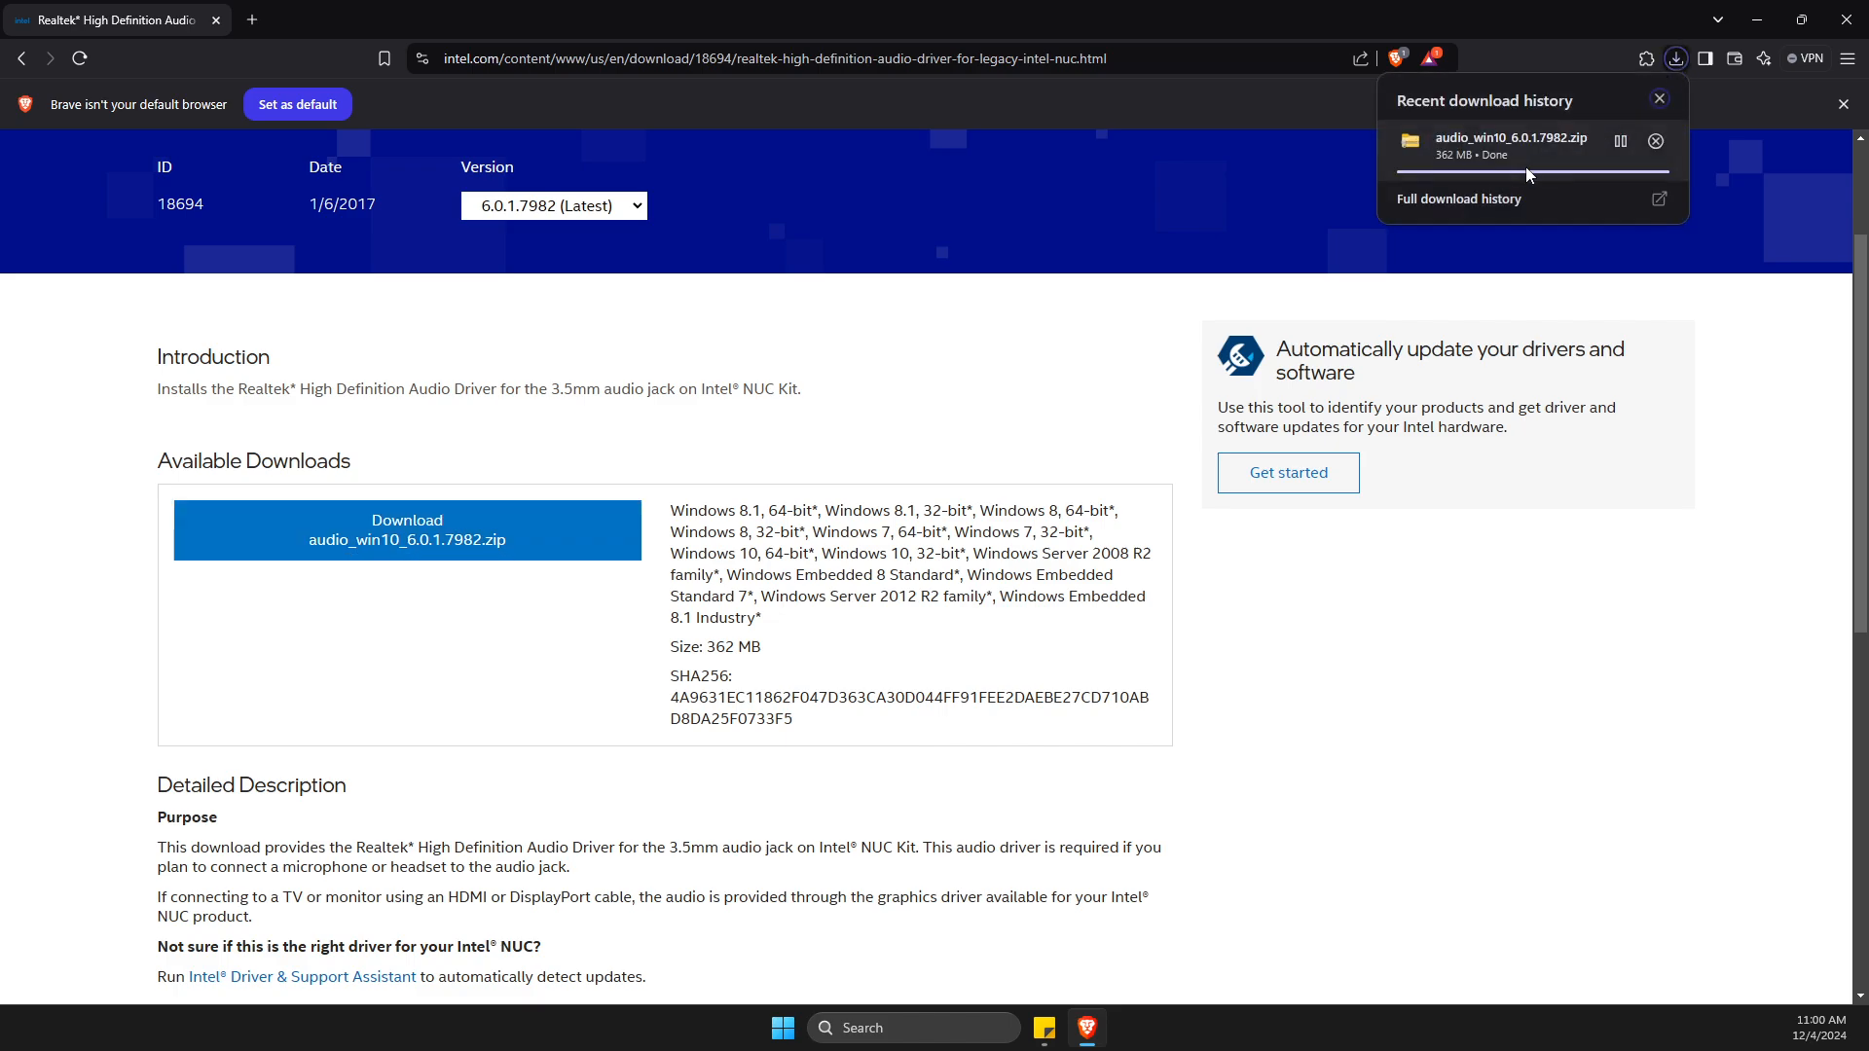
mouse_move(1437, 162)
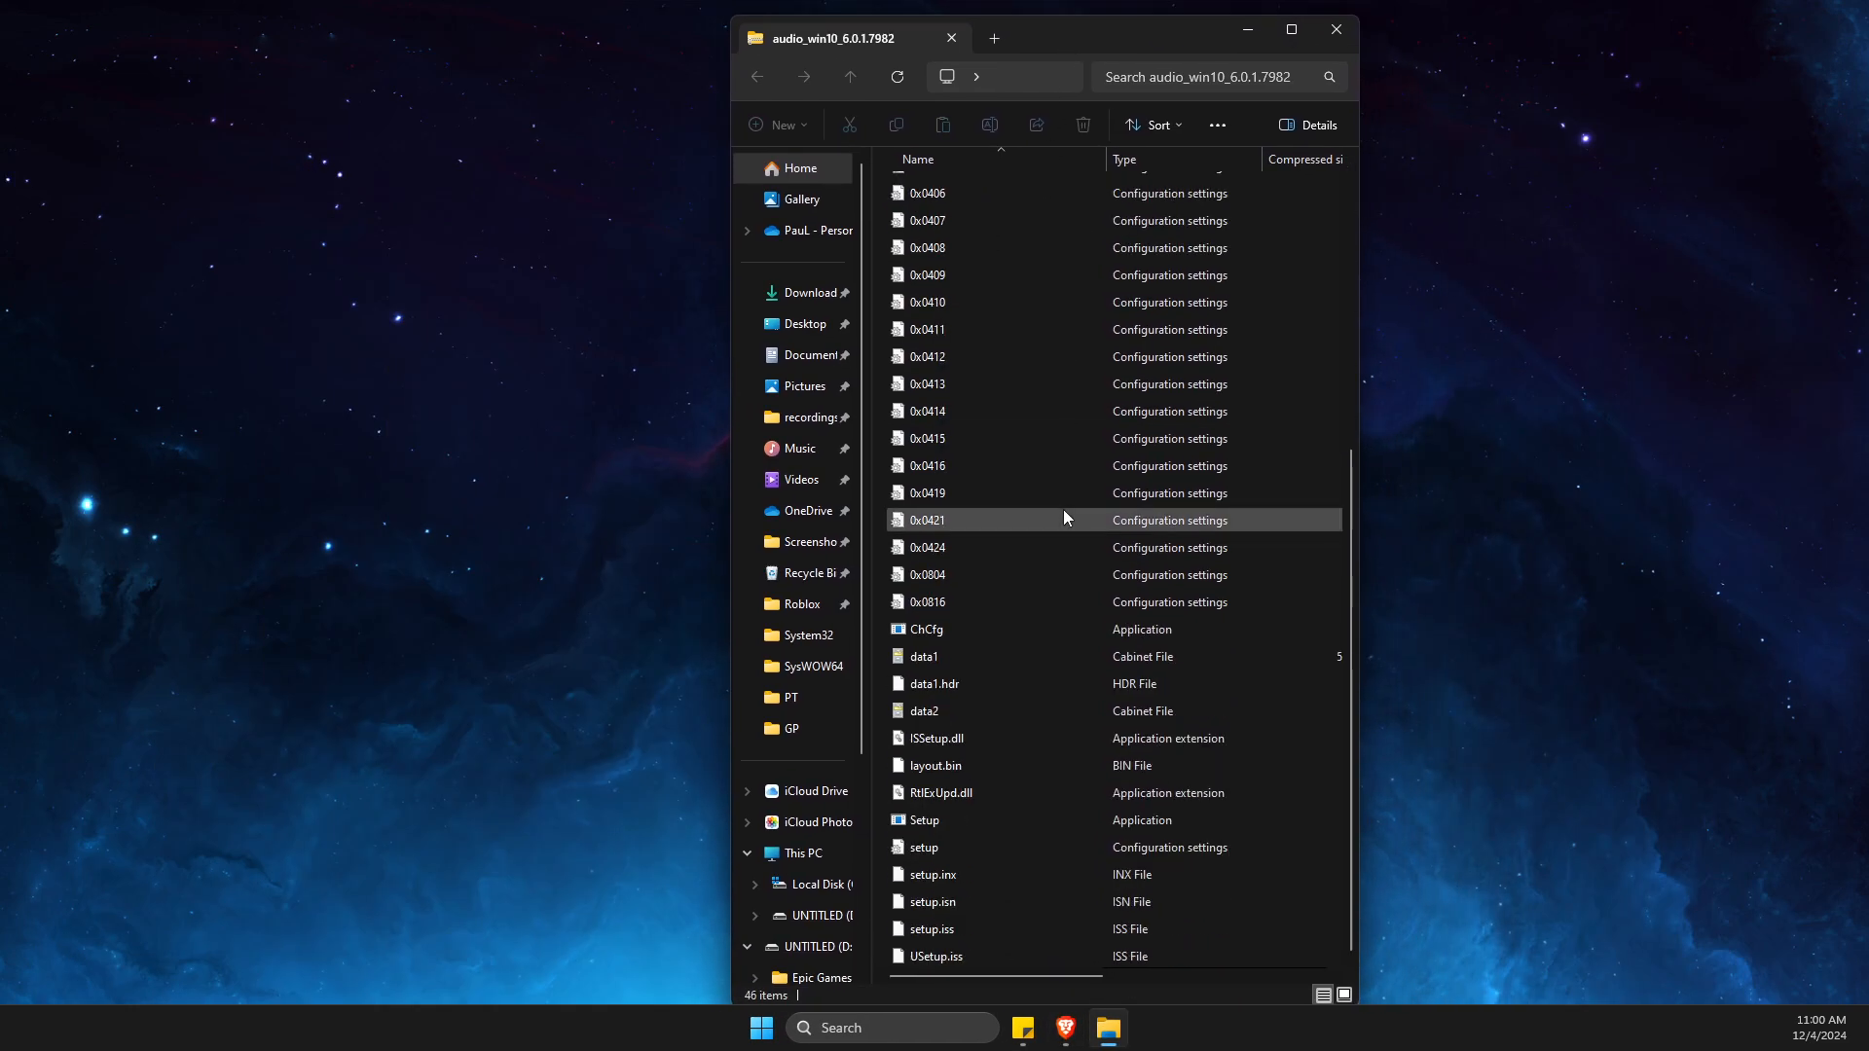
Step: Maximize the audio_win10_6.0.1.7982 archive window and run its Setup application via Open
click(922, 820)
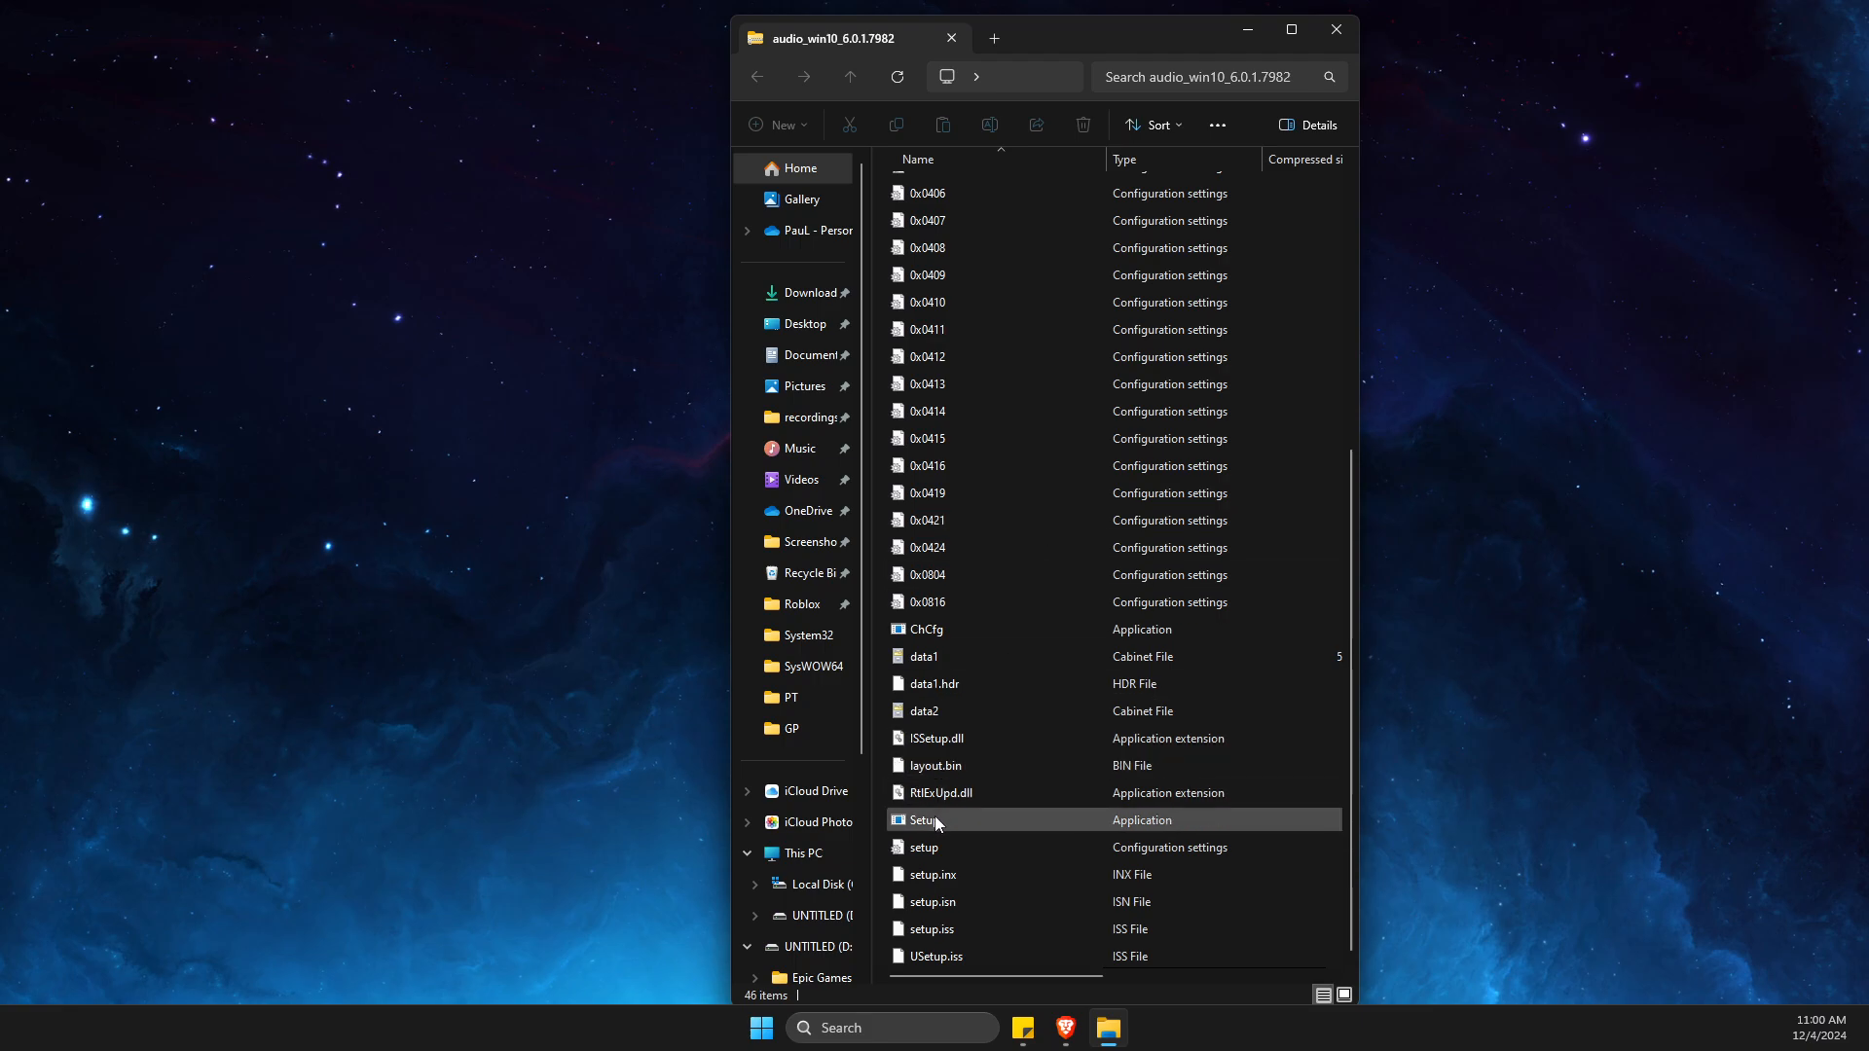
click(922, 819)
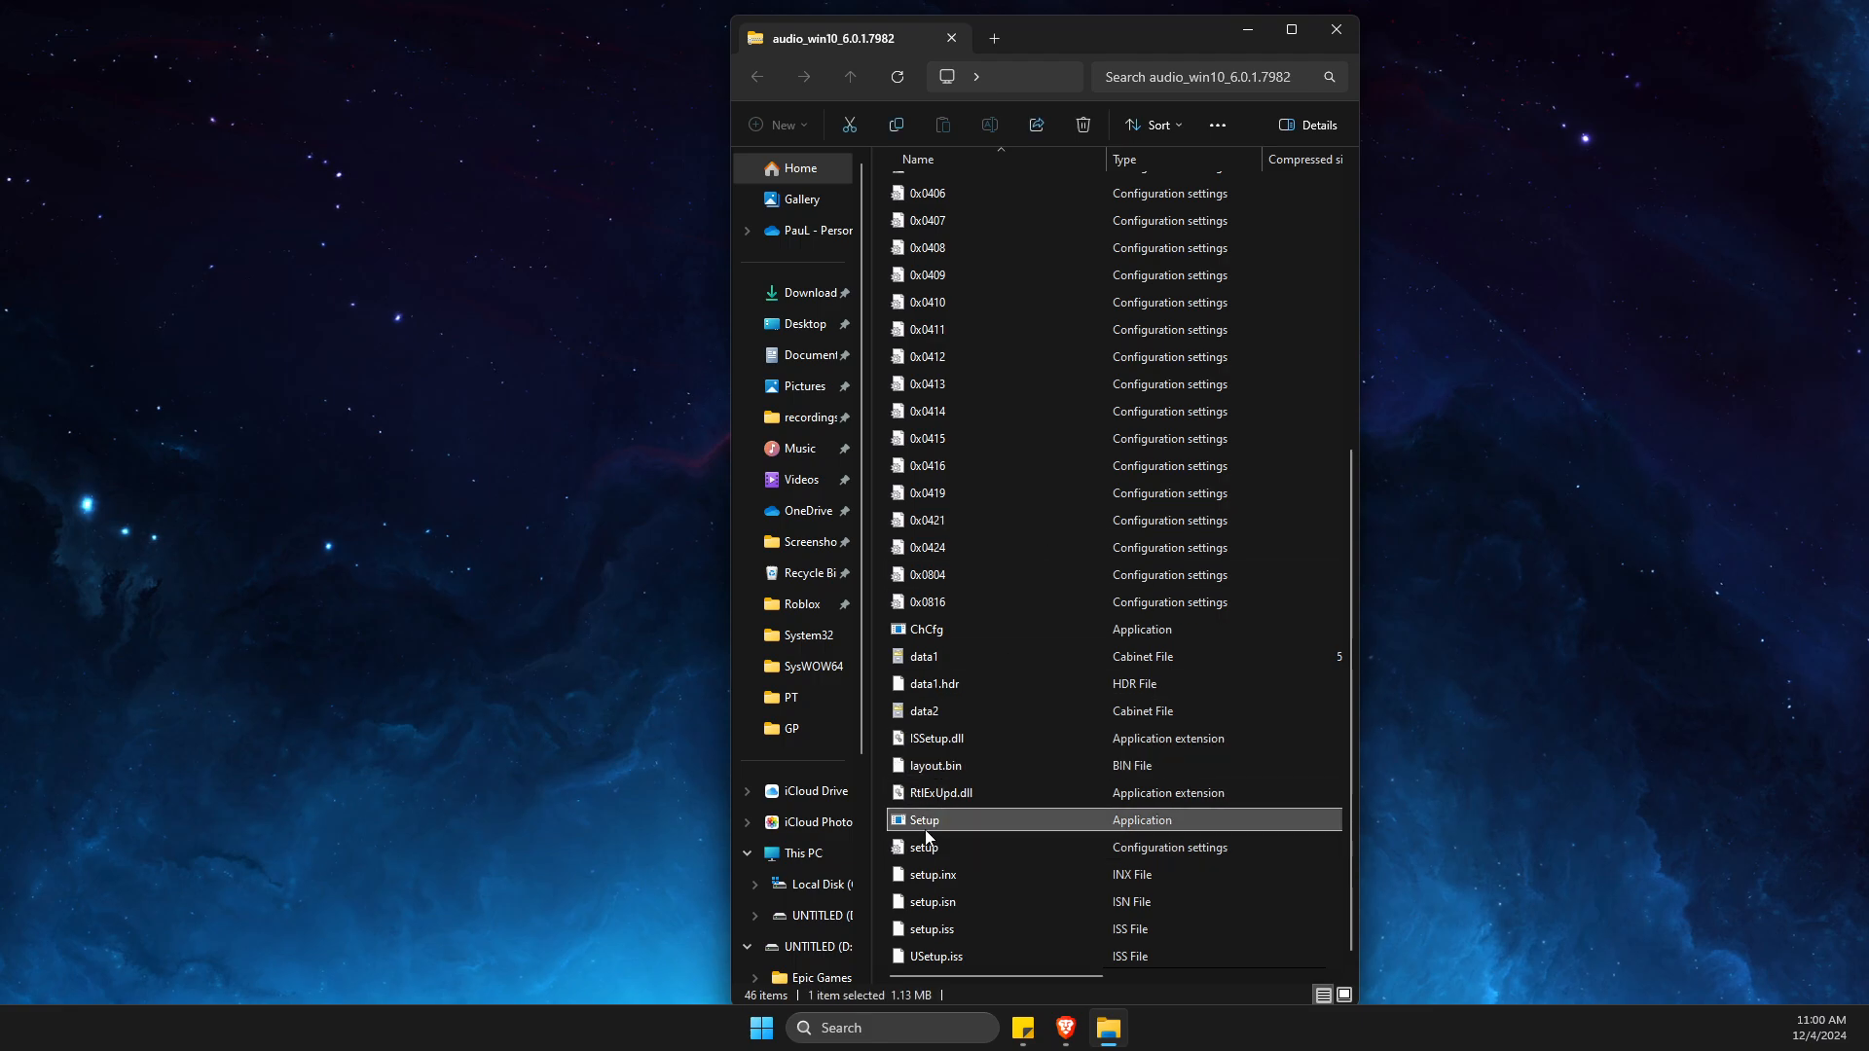
mouse_move(1335, 29)
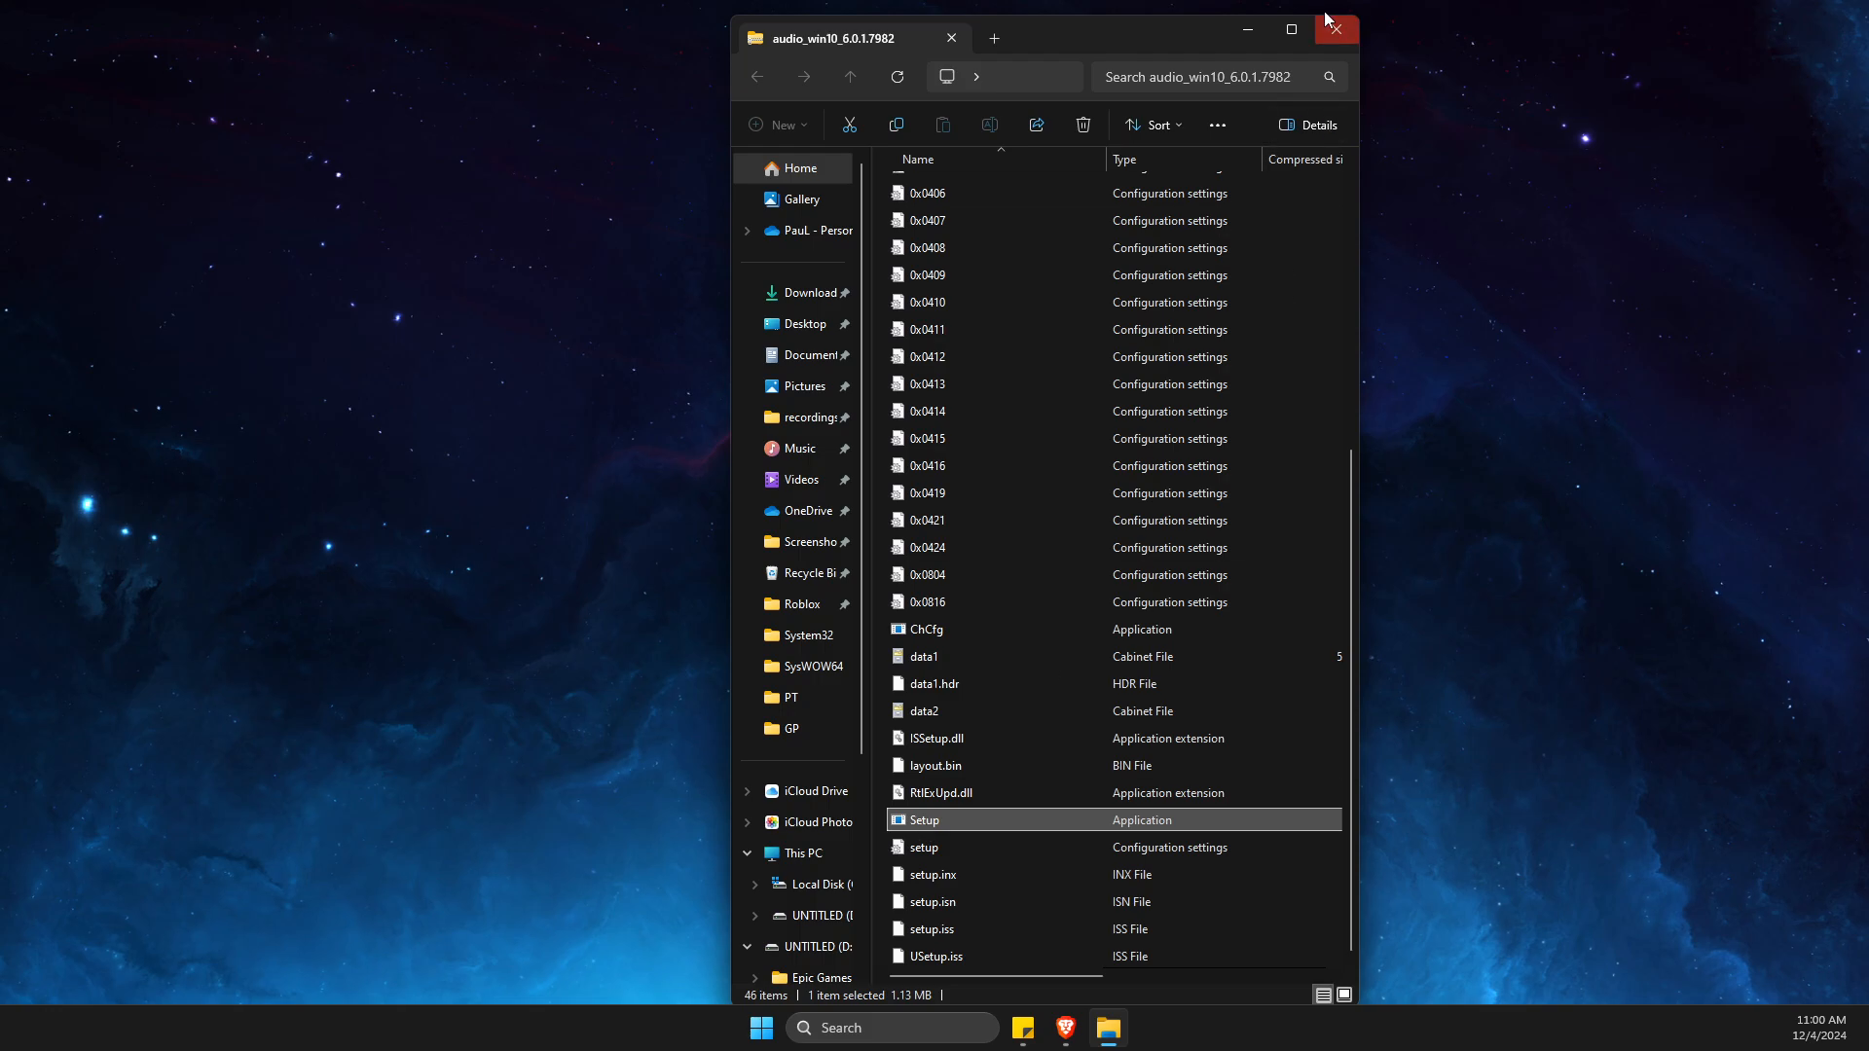
click(1290, 29)
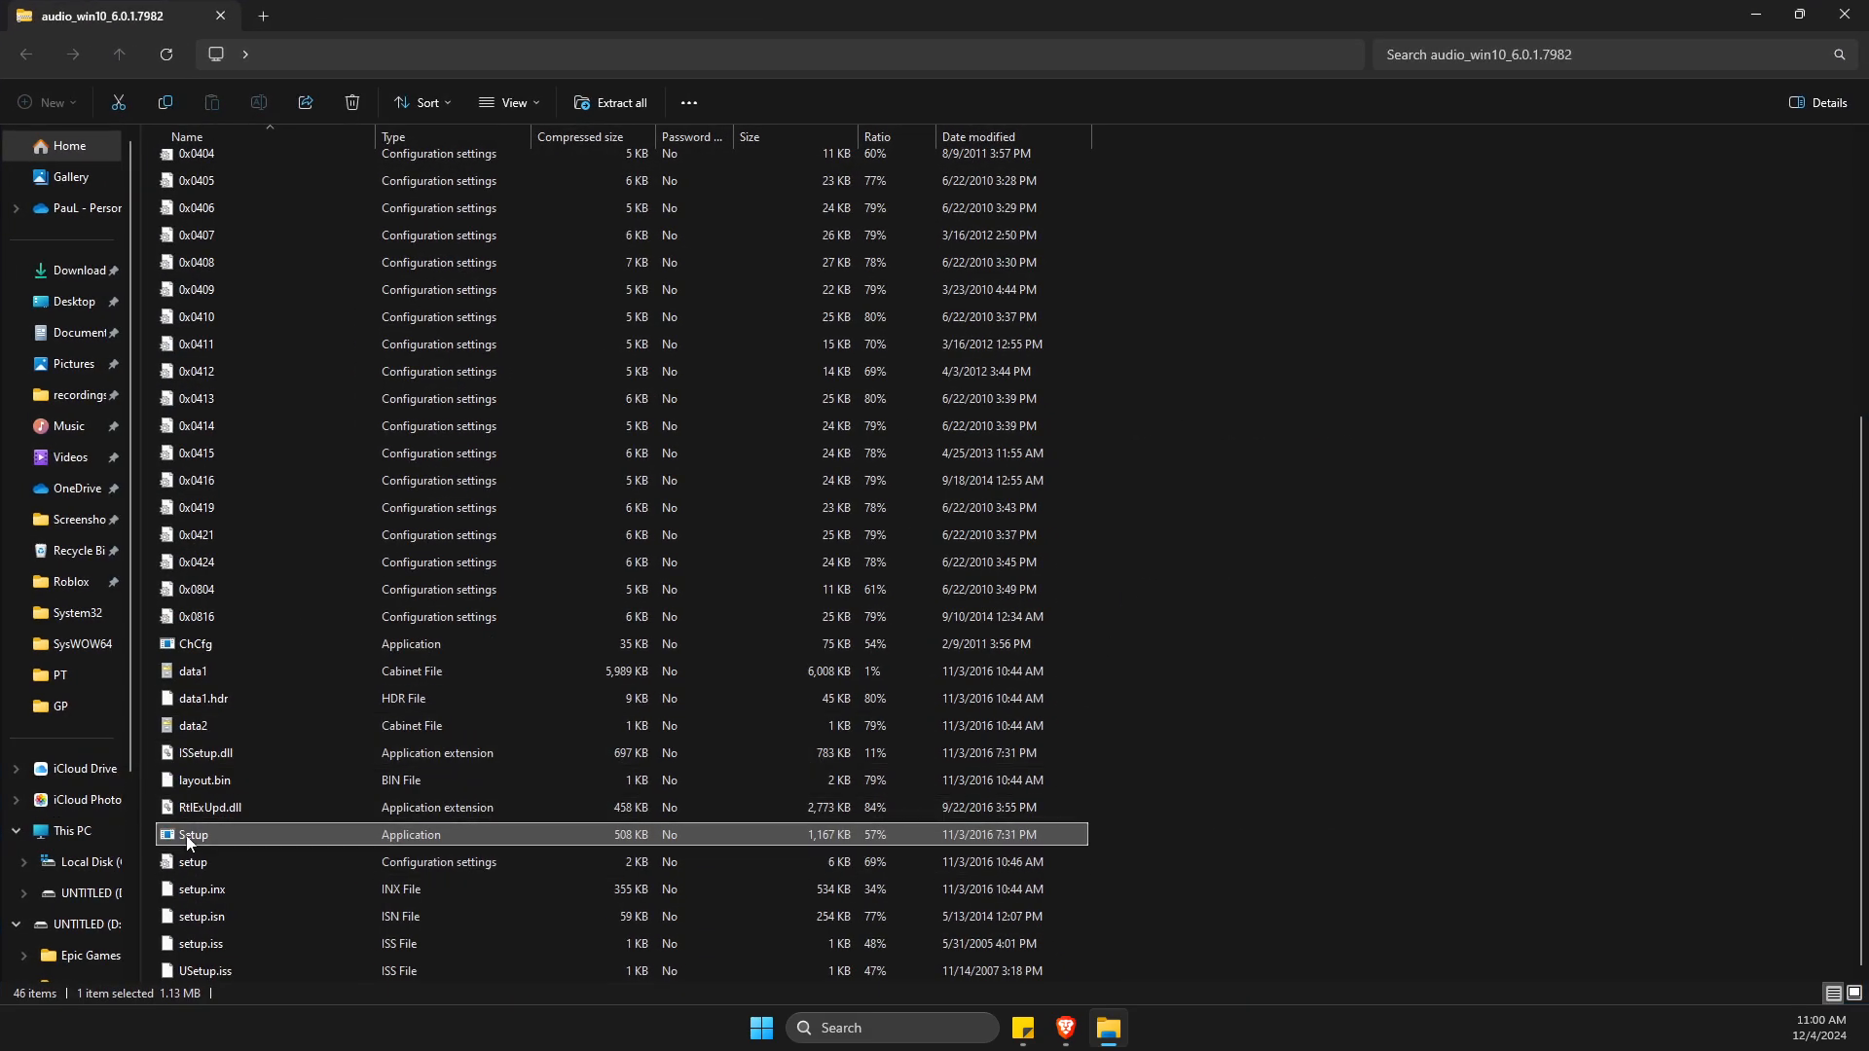
mouse_move(247, 835)
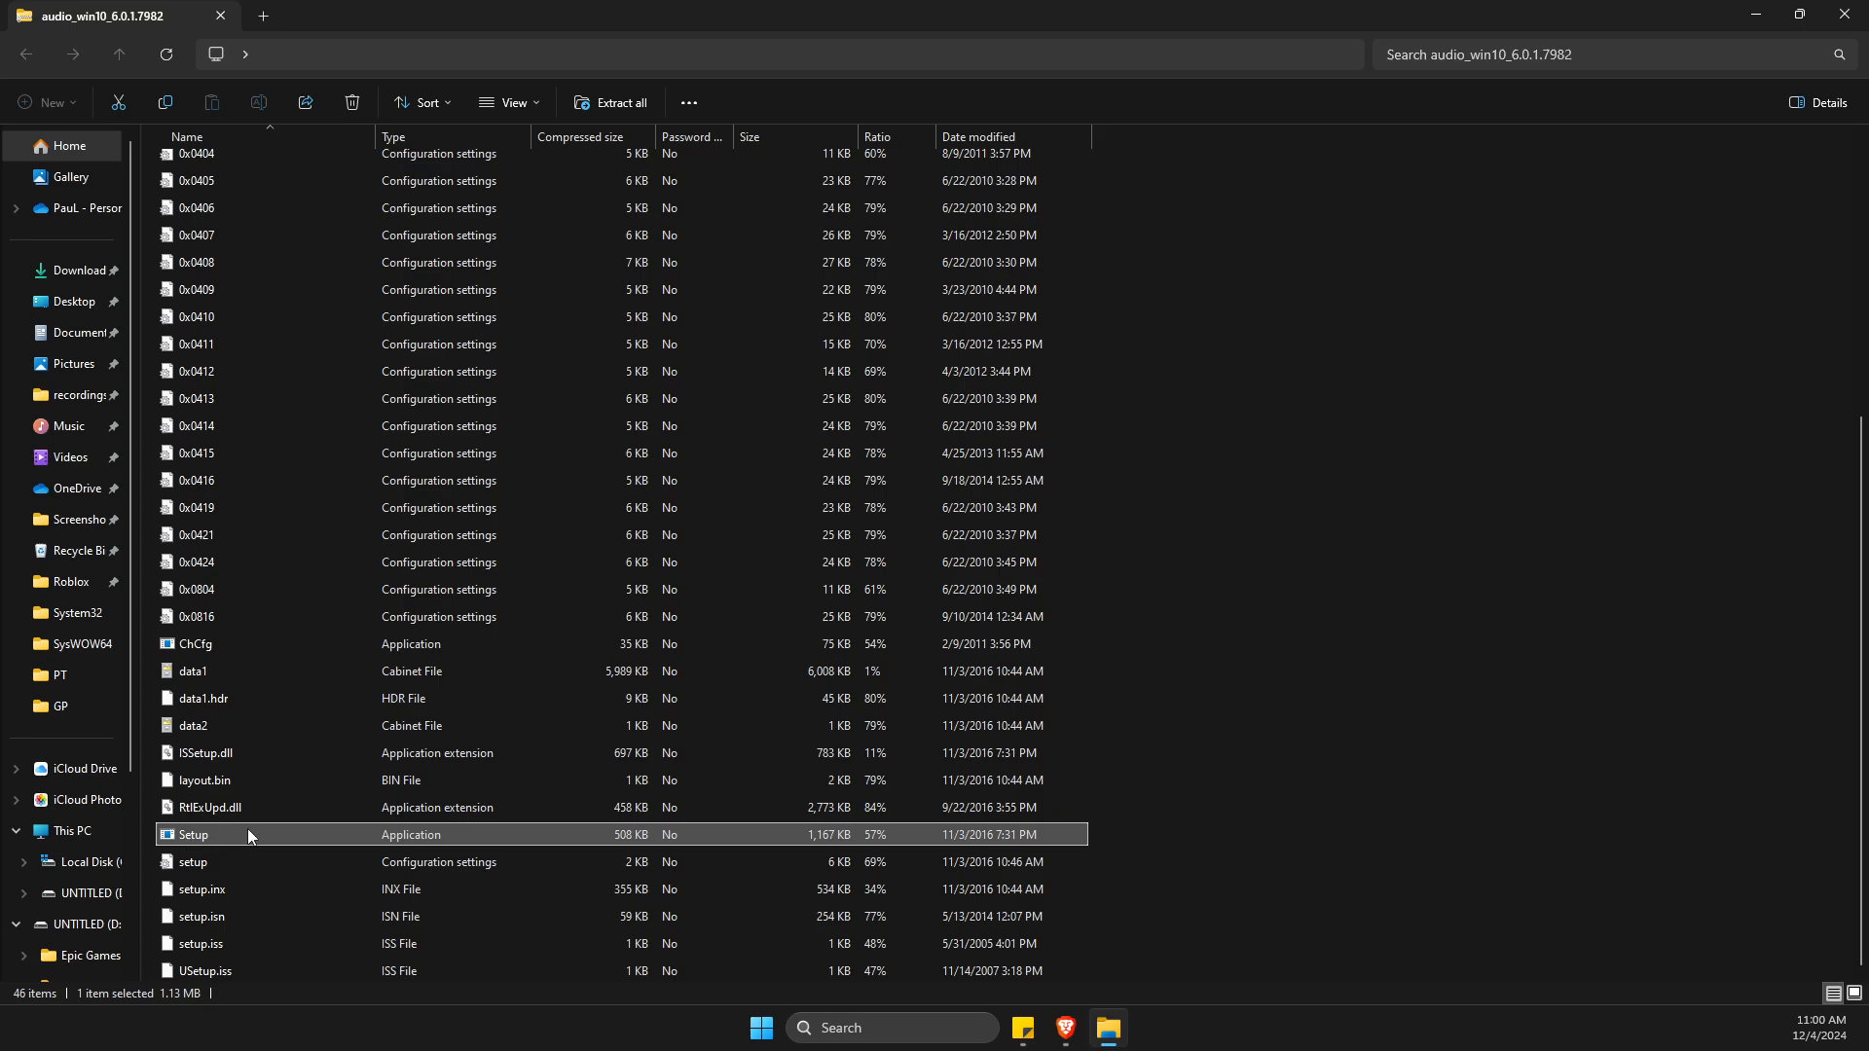
right_click(247, 835)
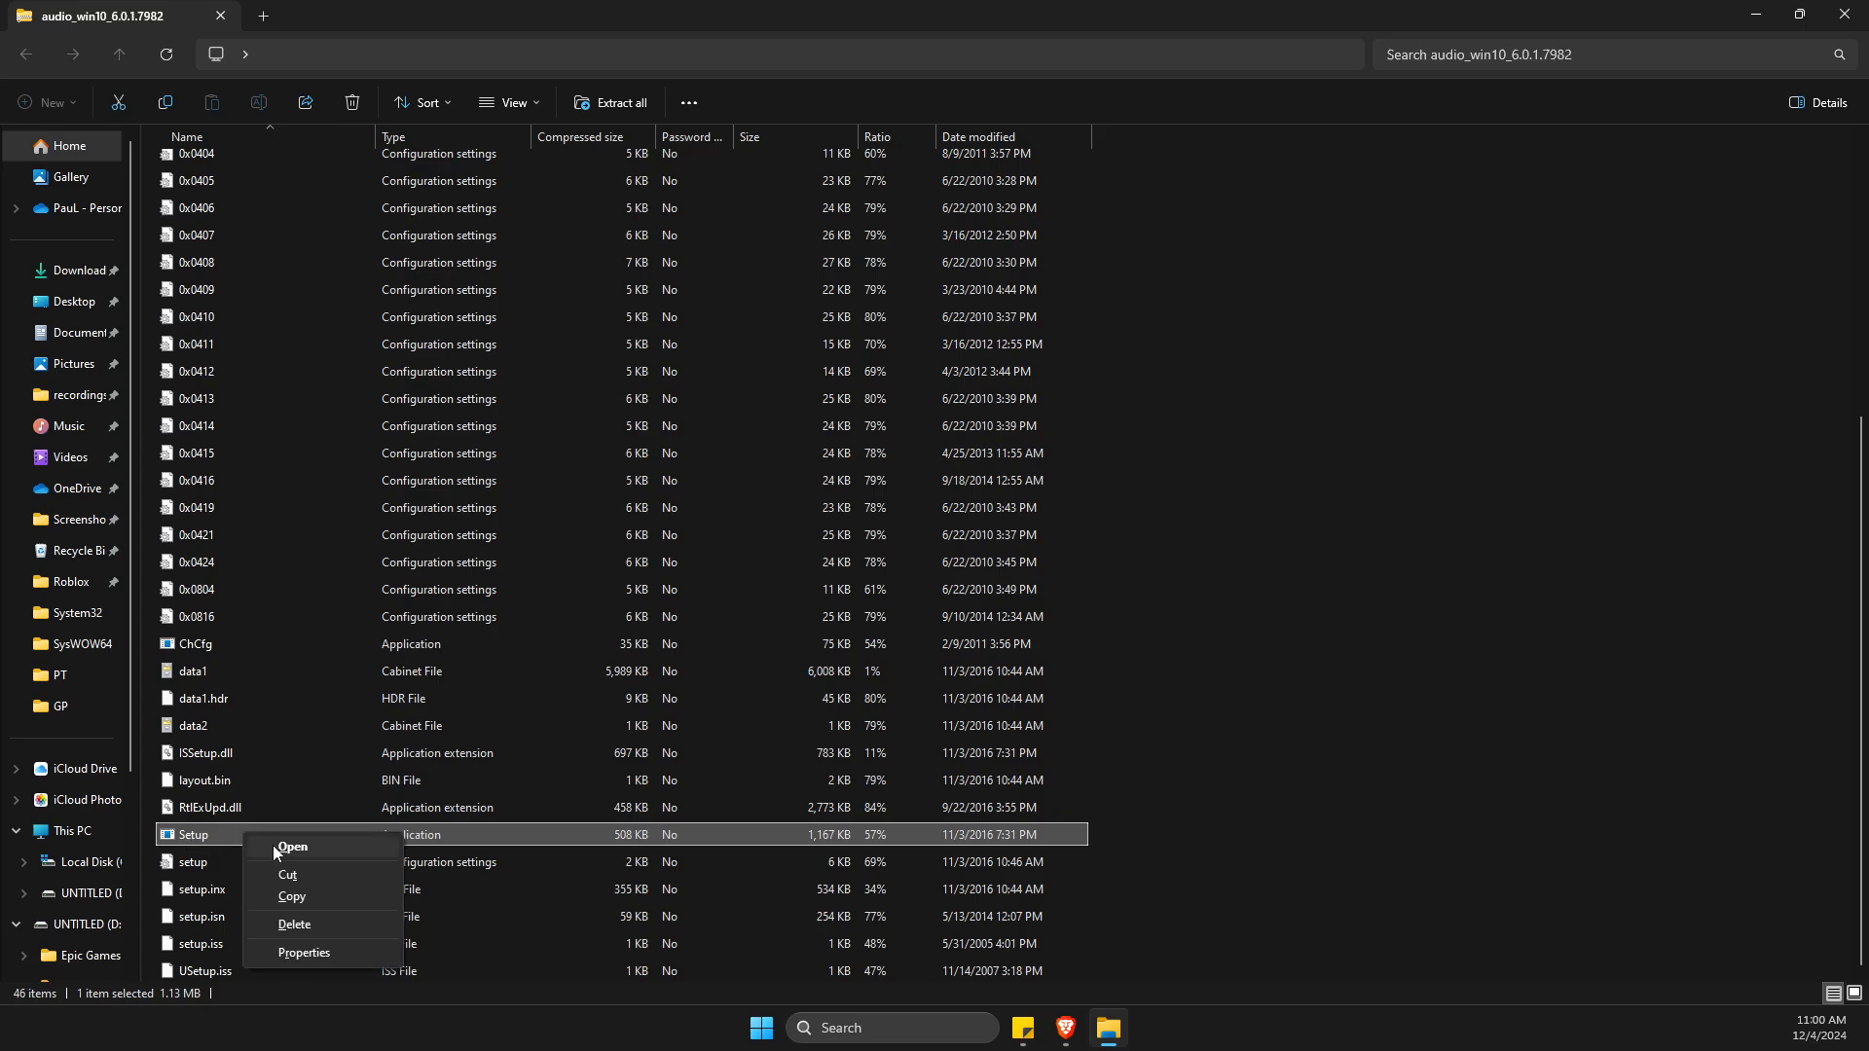
click(292, 847)
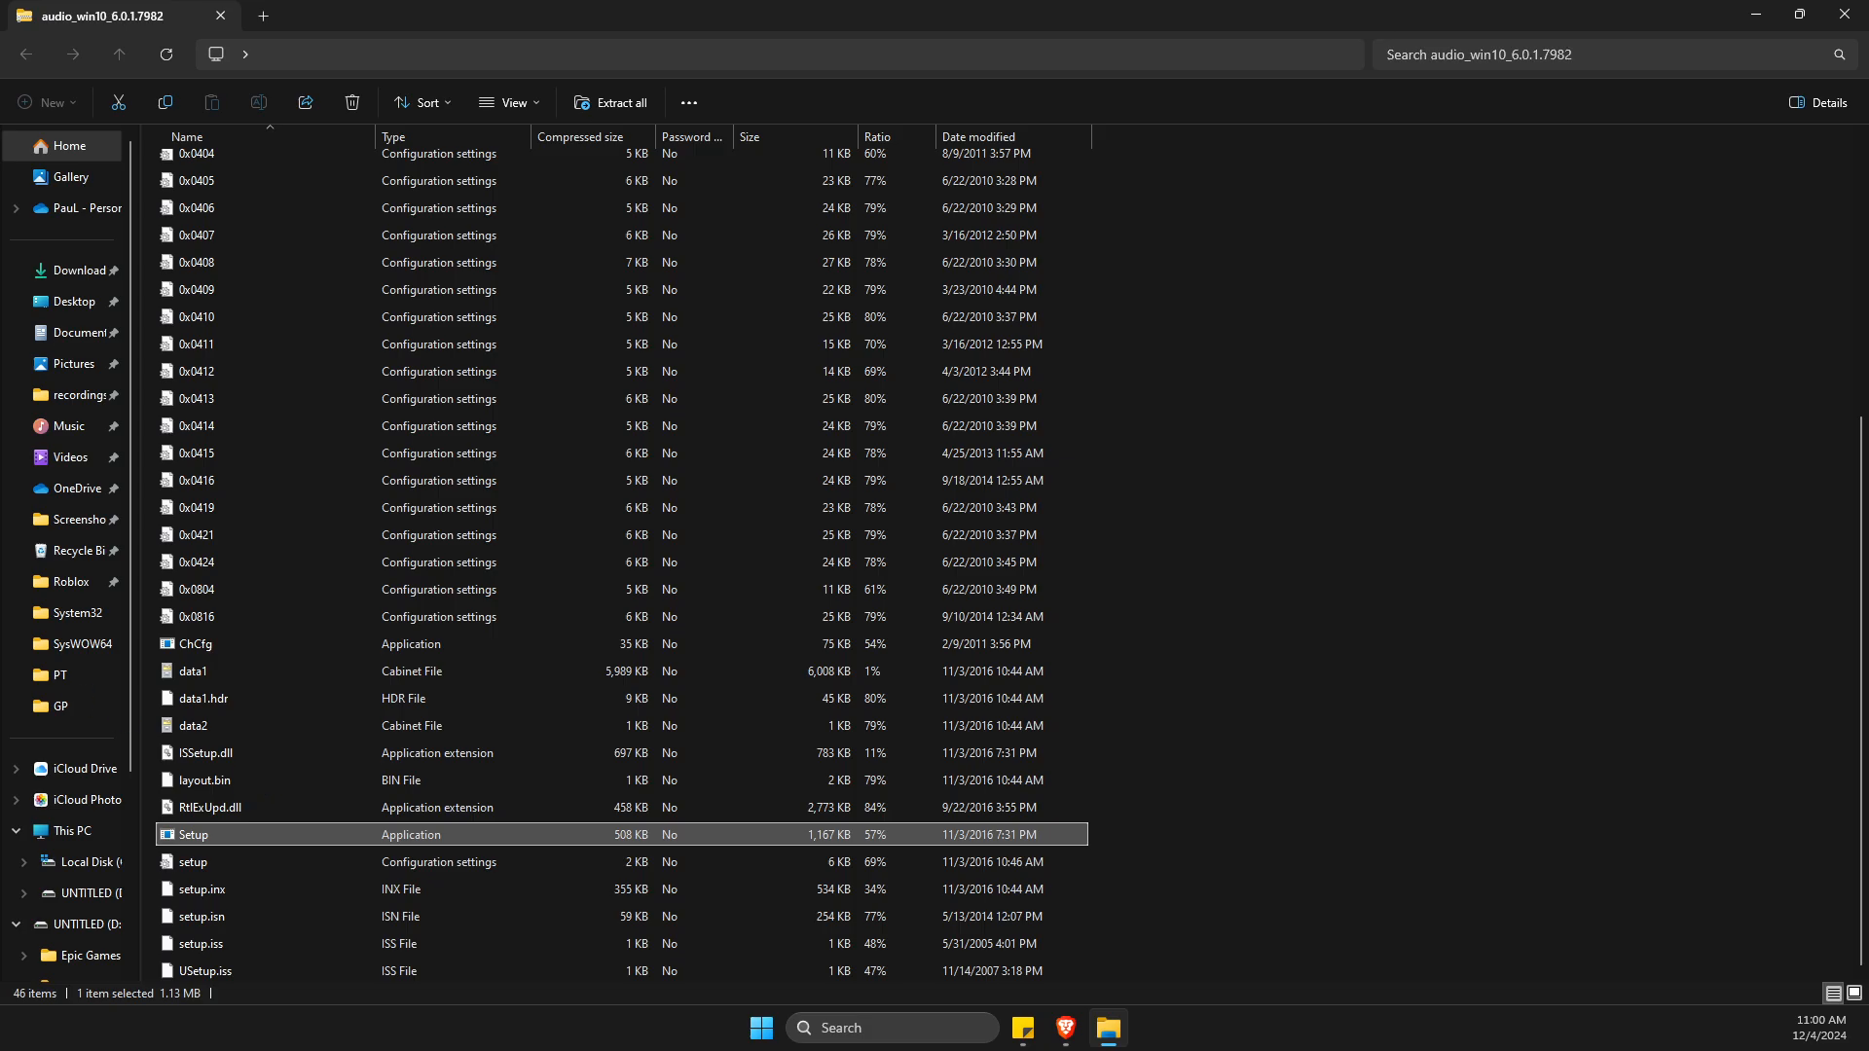
Step: Launch the Realtek setup wizard and advance to the Custom Installation Help page
double_click(191, 835)
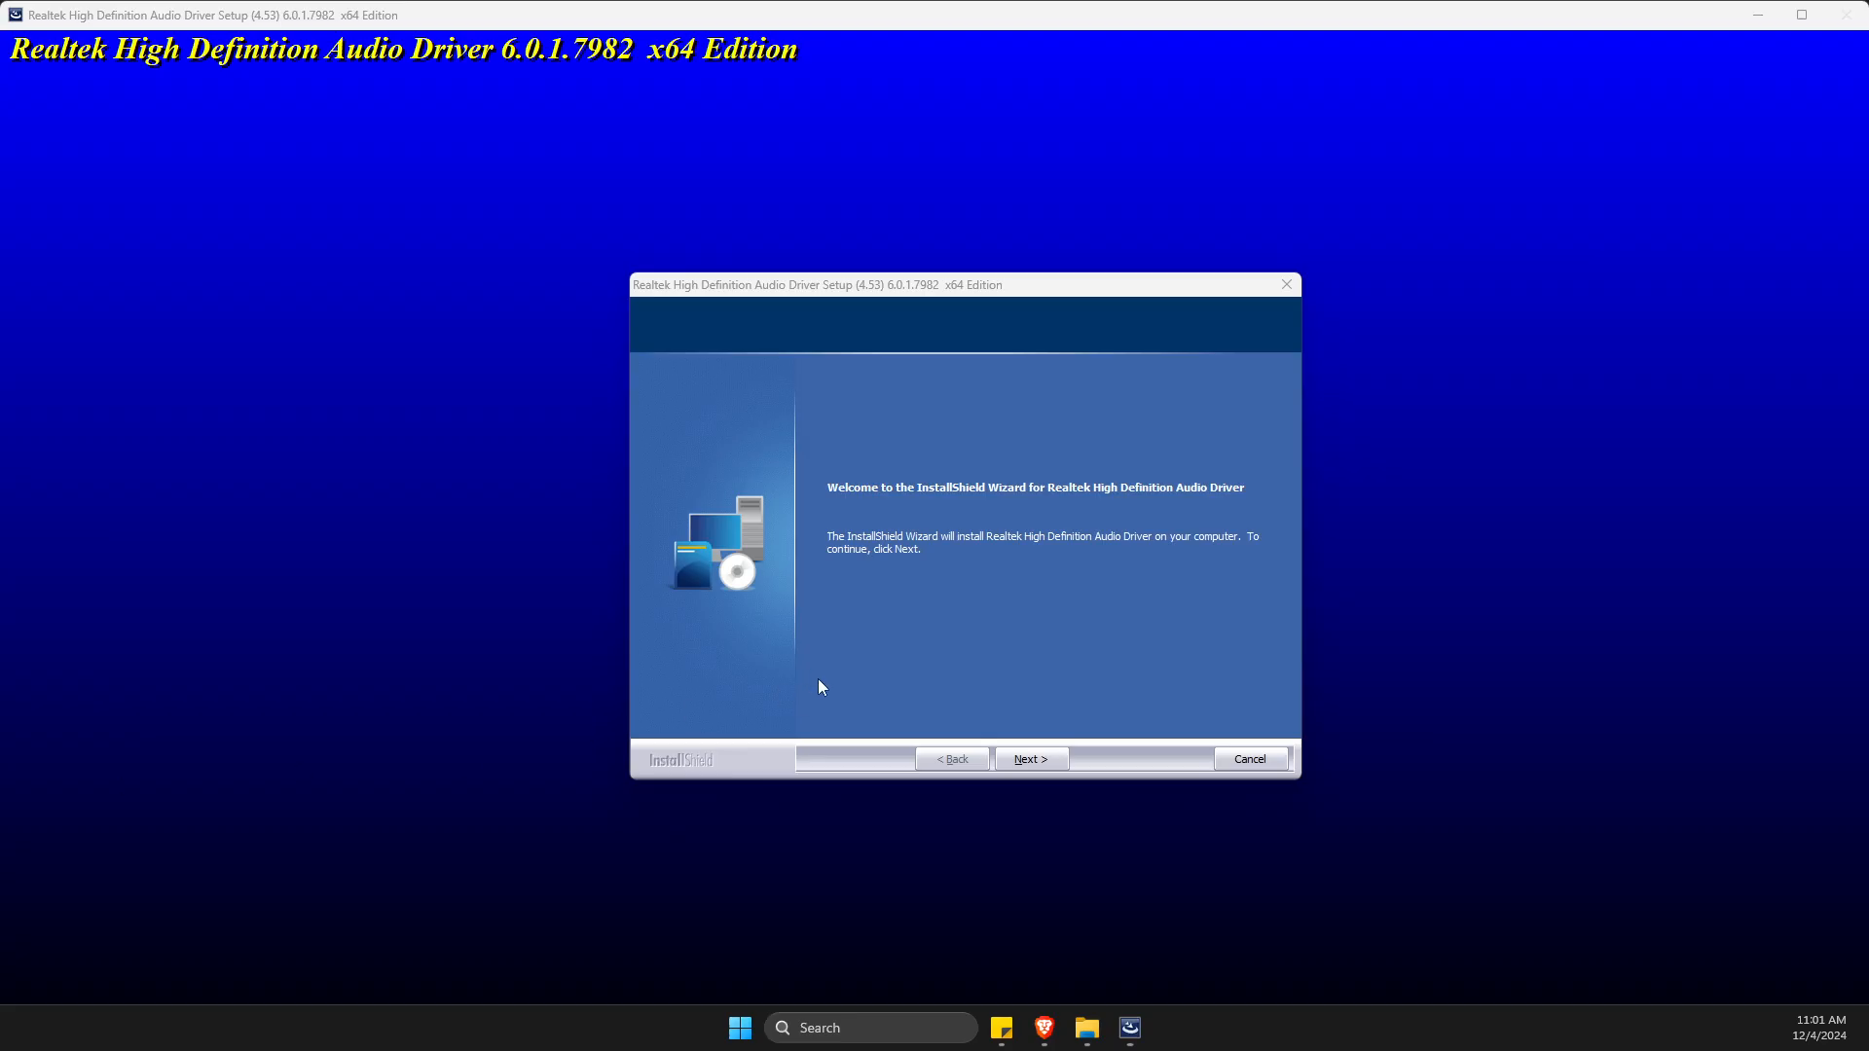
click(1028, 758)
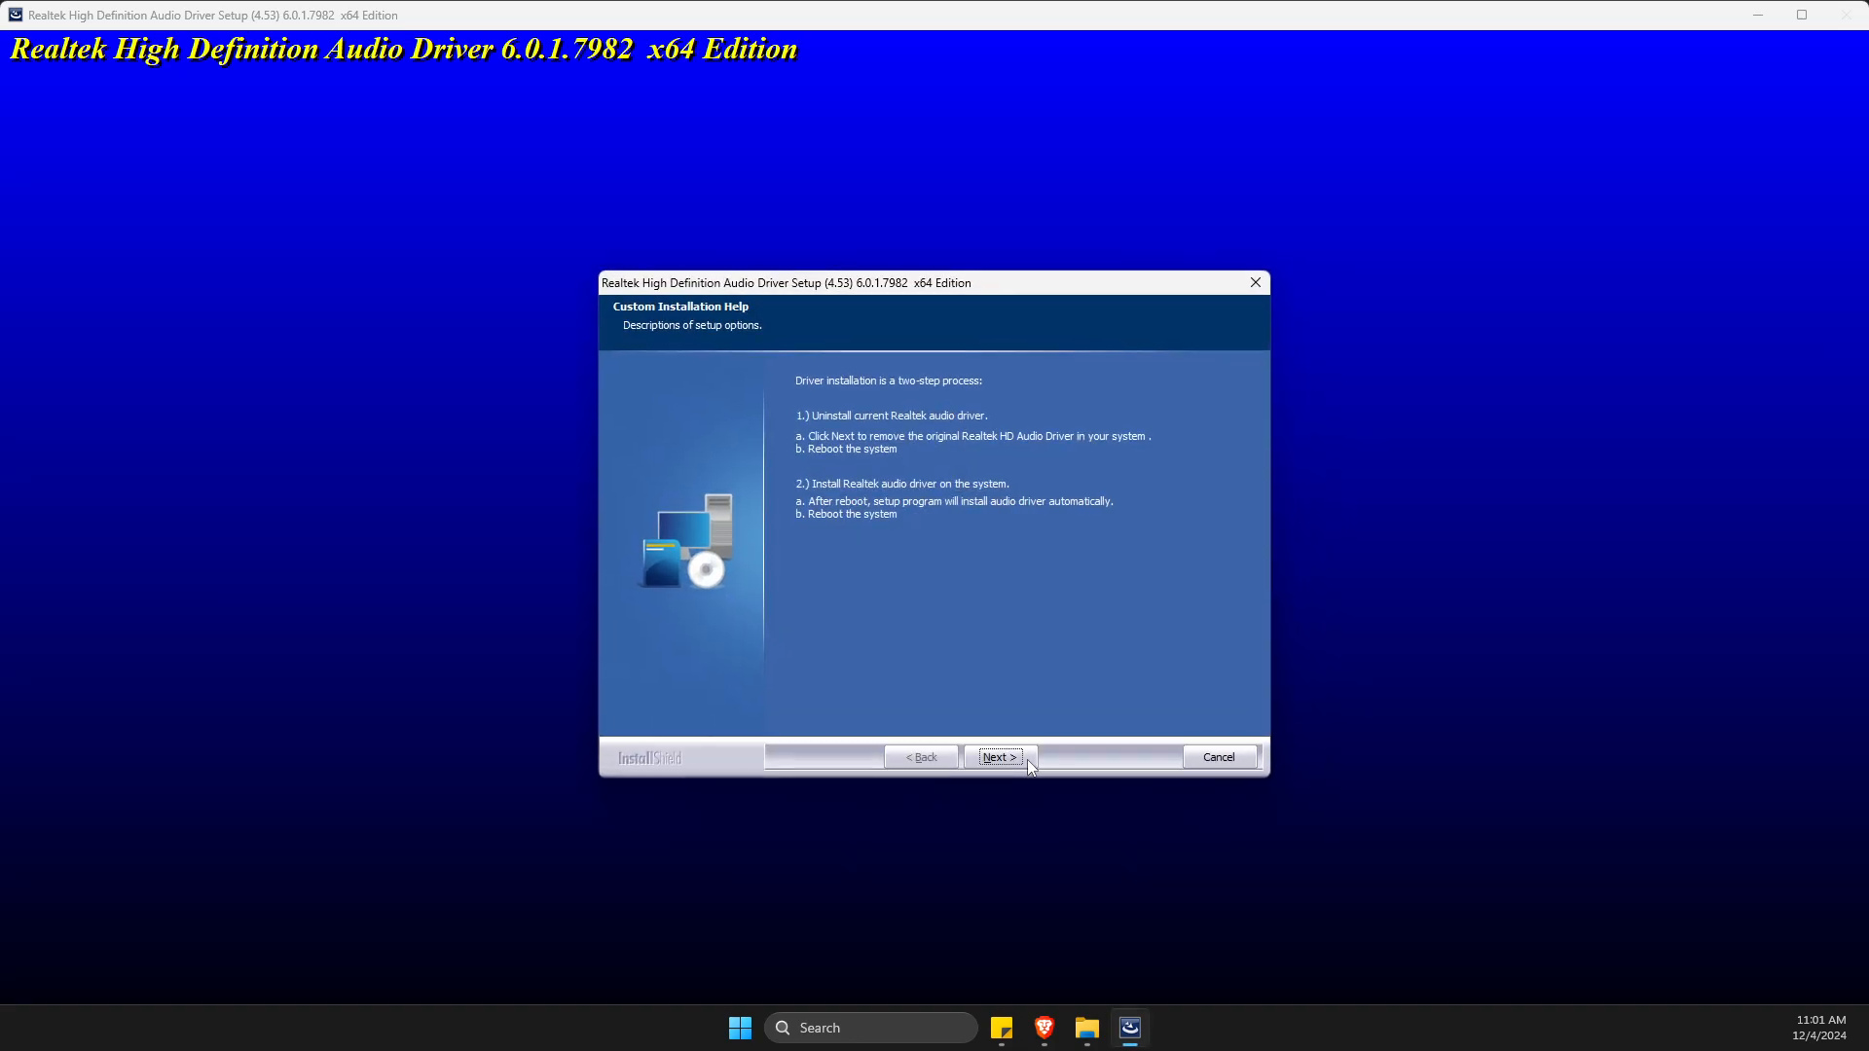
mouse_move(901, 428)
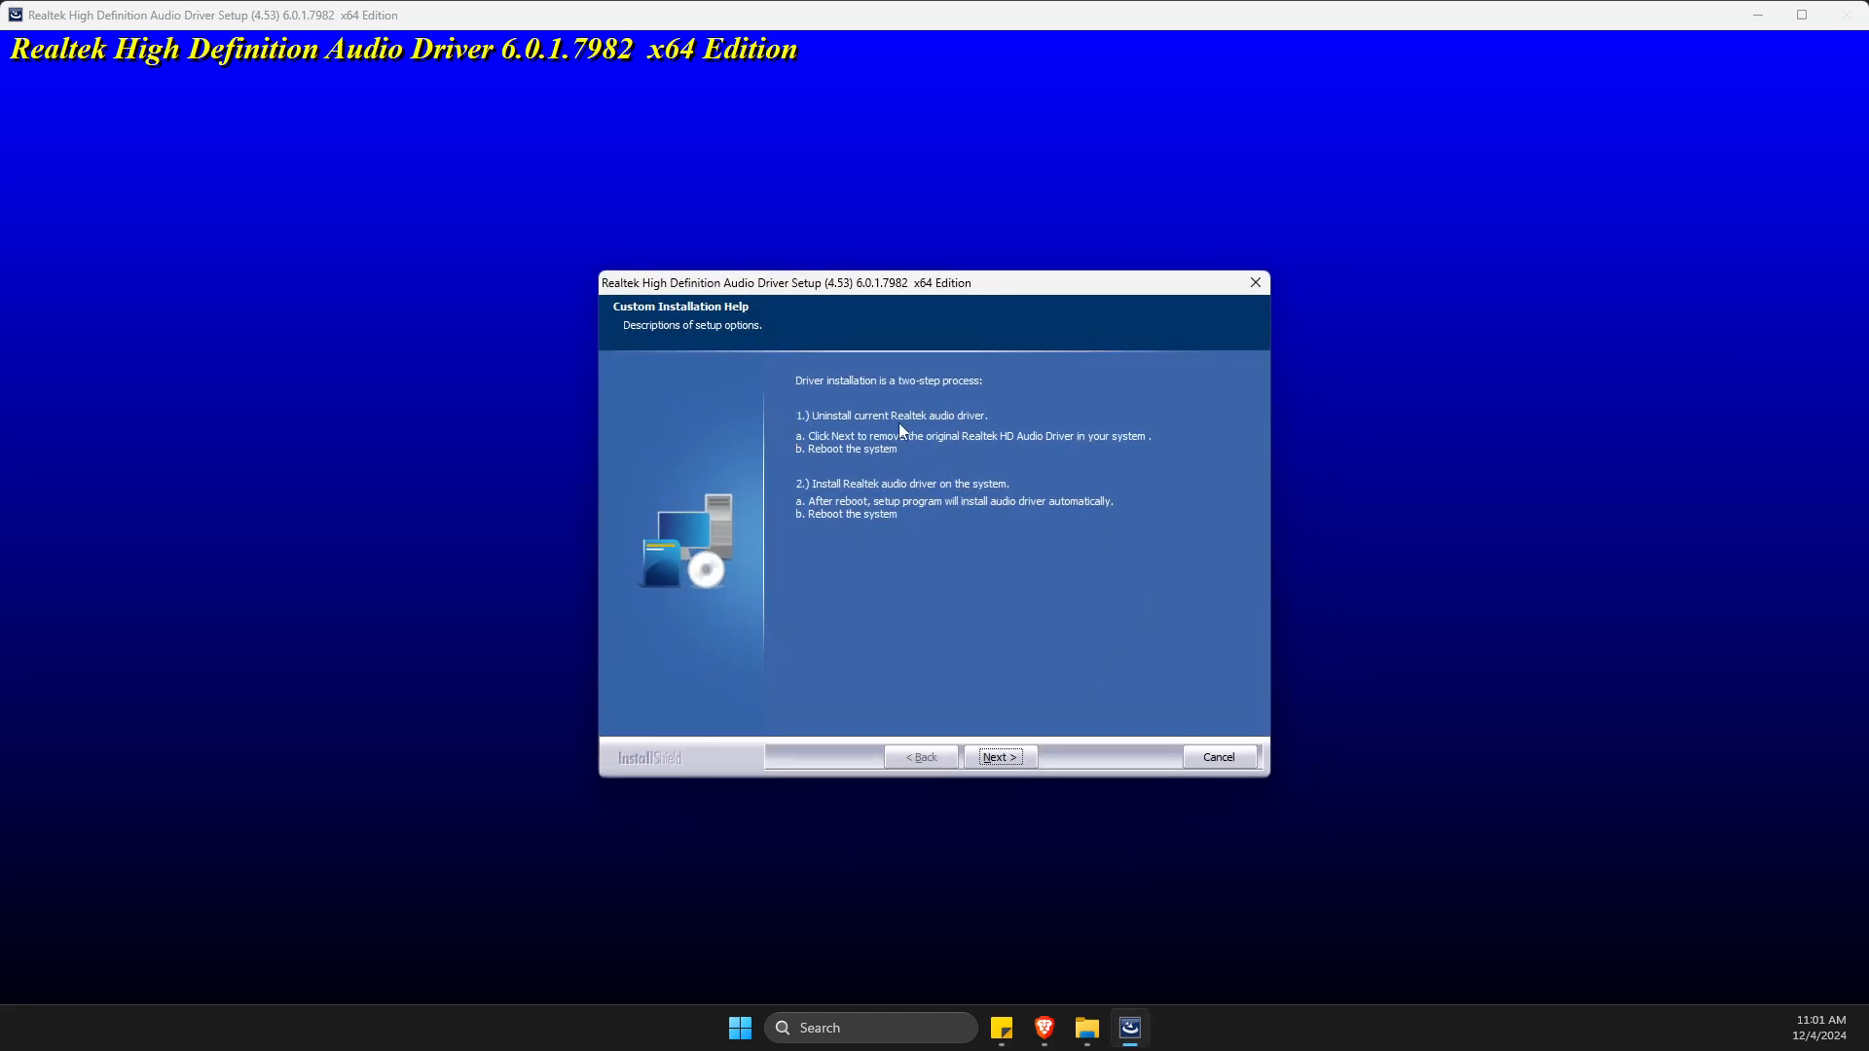
mouse_move(841, 429)
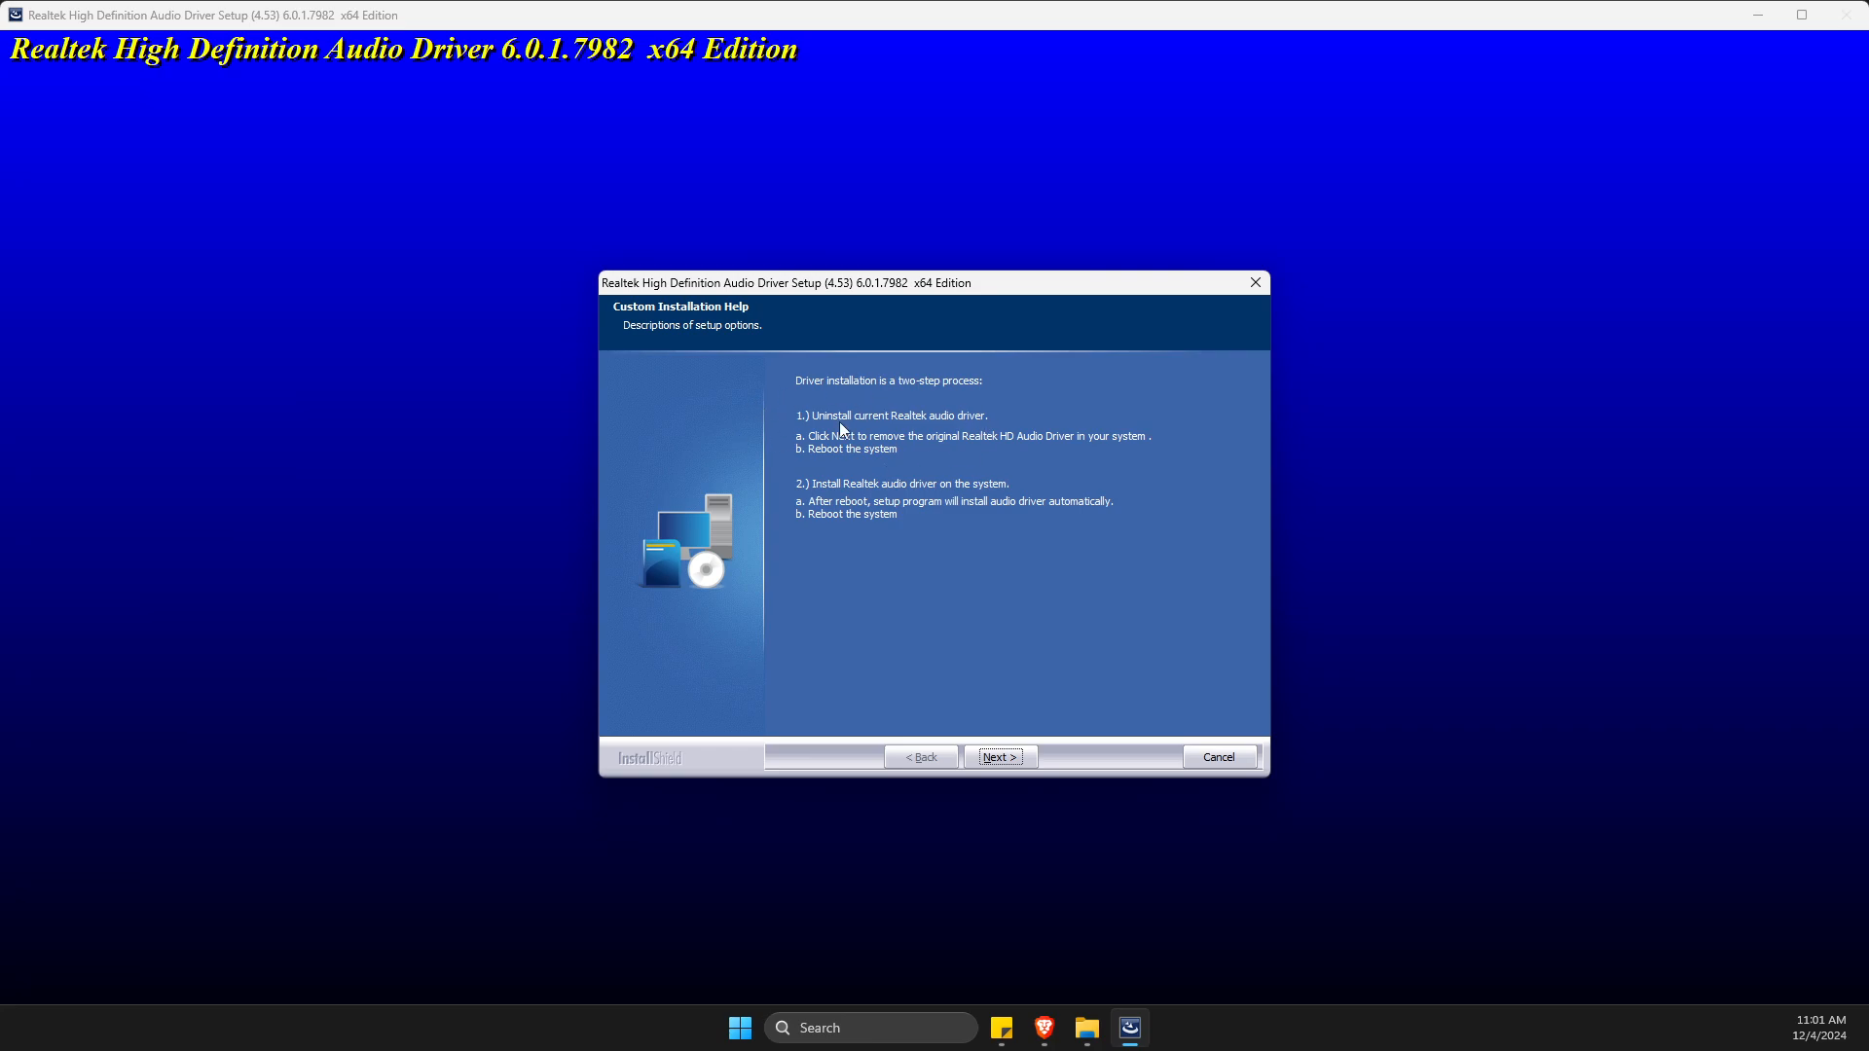
mouse_move(775, 545)
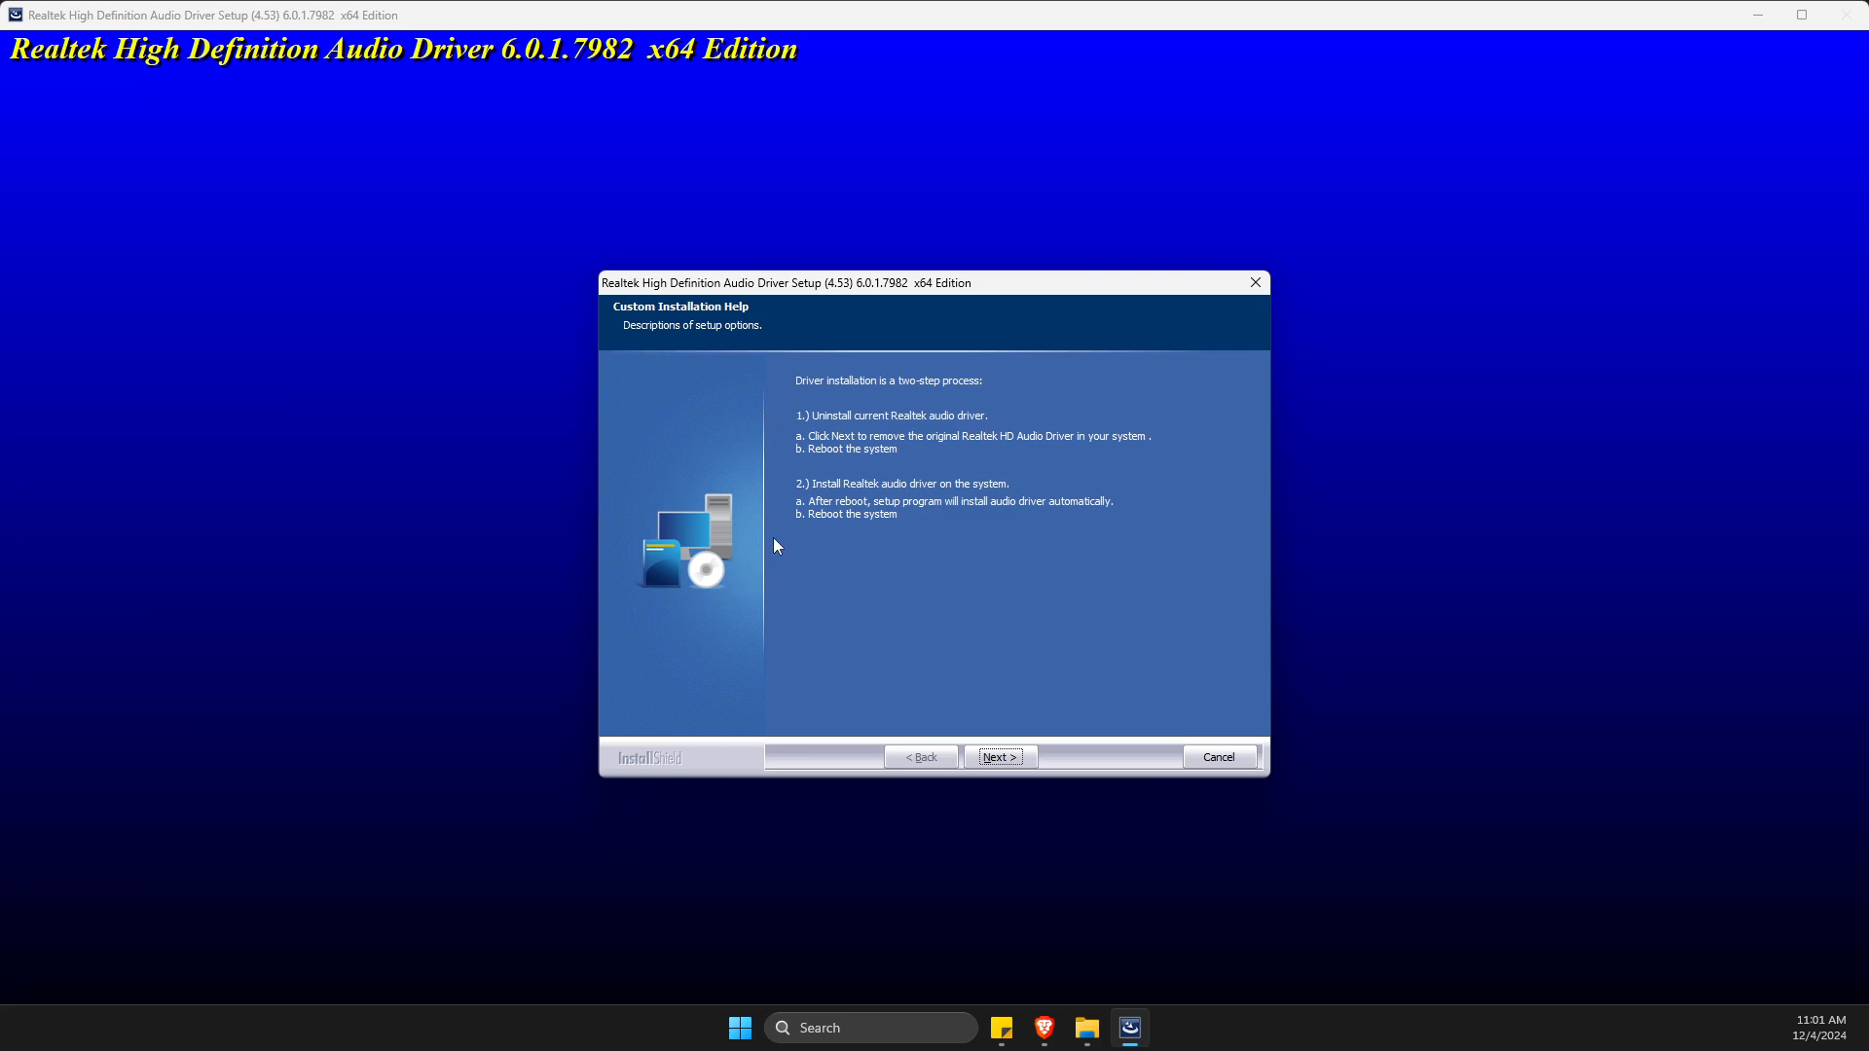
mouse_move(802, 420)
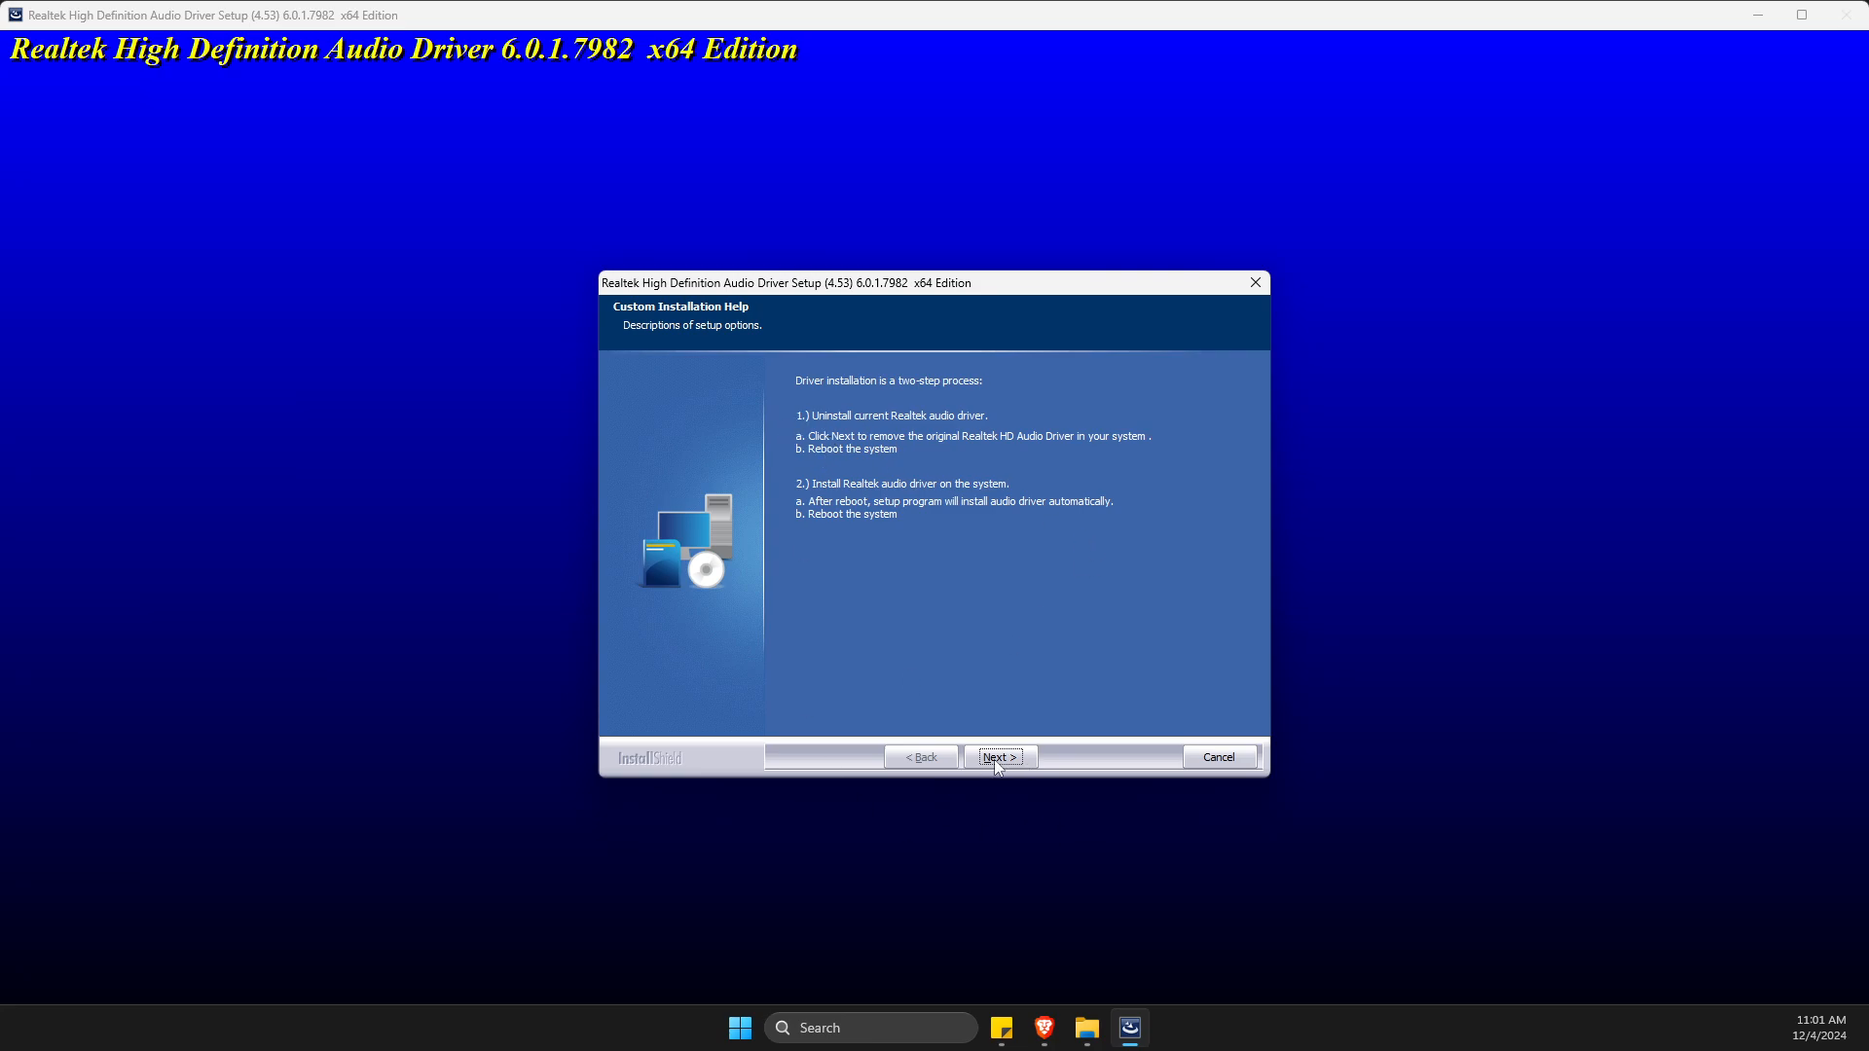
mouse_move(908, 787)
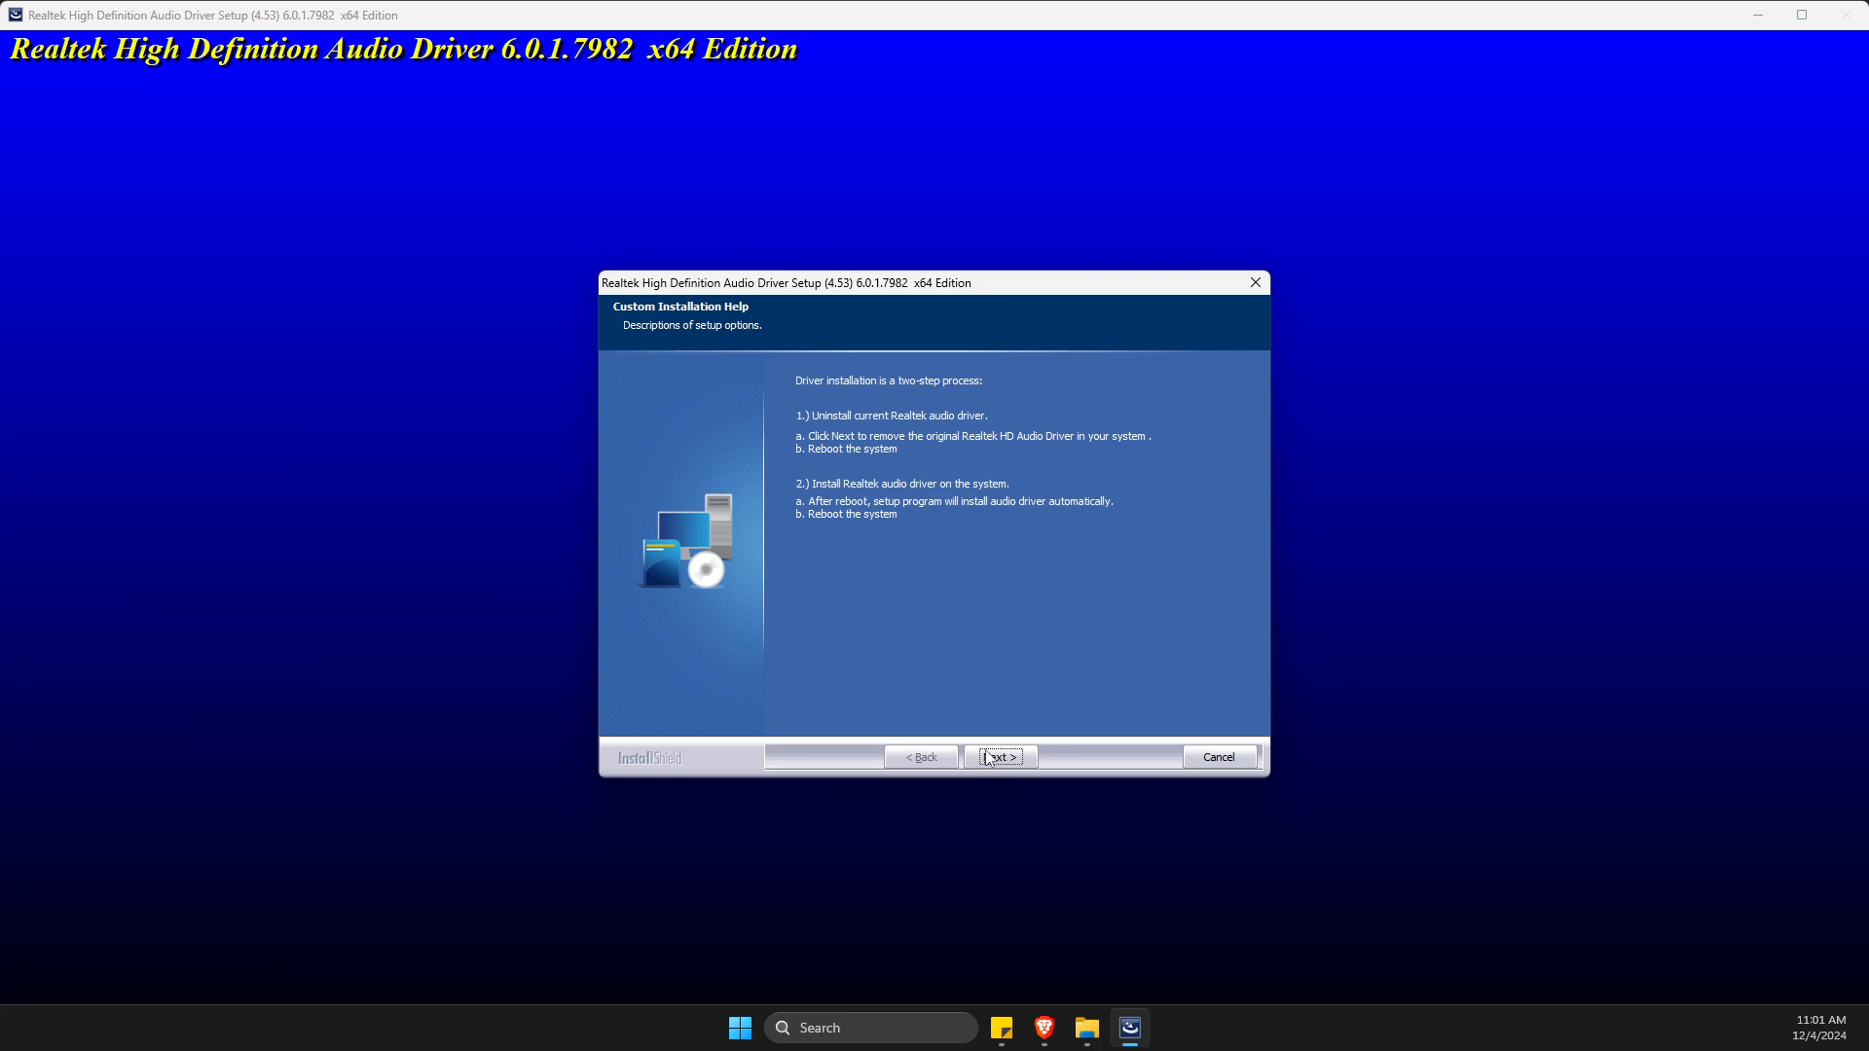
mouse_move(991, 740)
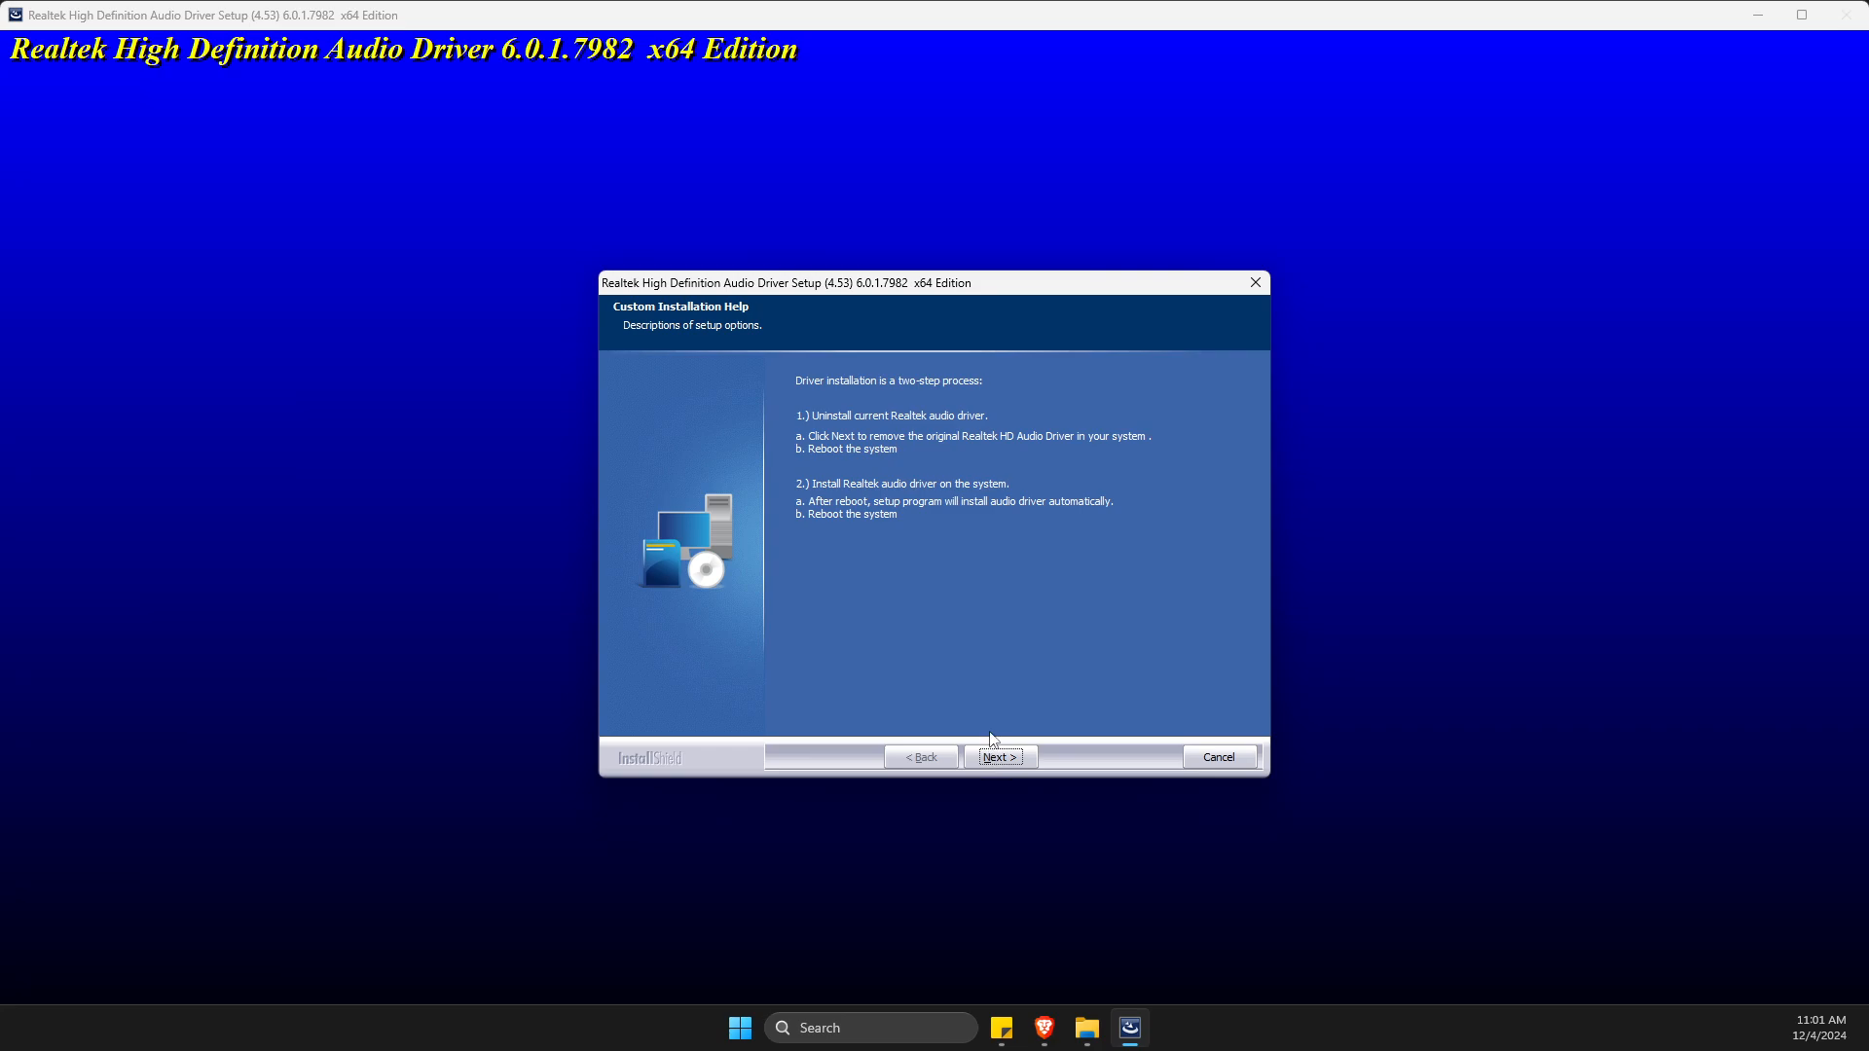